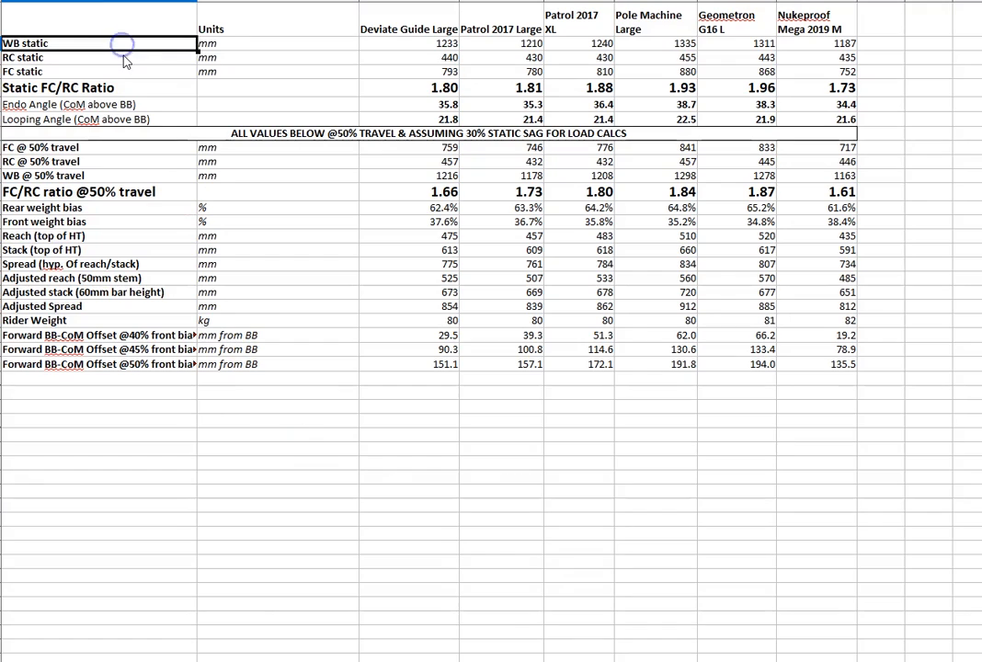
Step: Click cells and controls along the top of the sheet and ribbon
{"action": "left_click", "coordinate": [97, 57]}
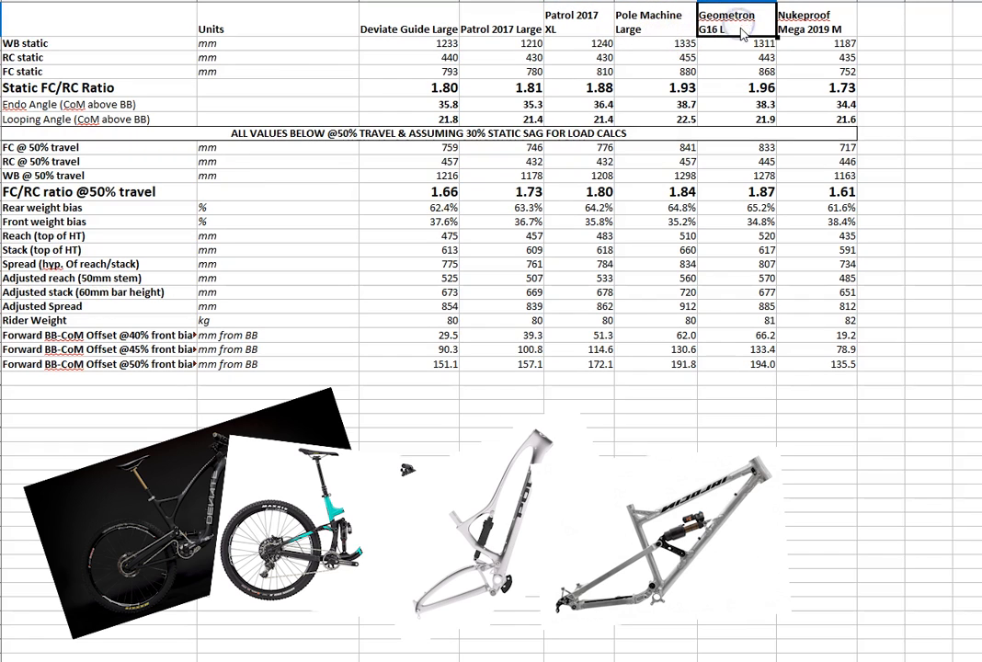
{"action": "left_click", "coordinate": [816, 23]}
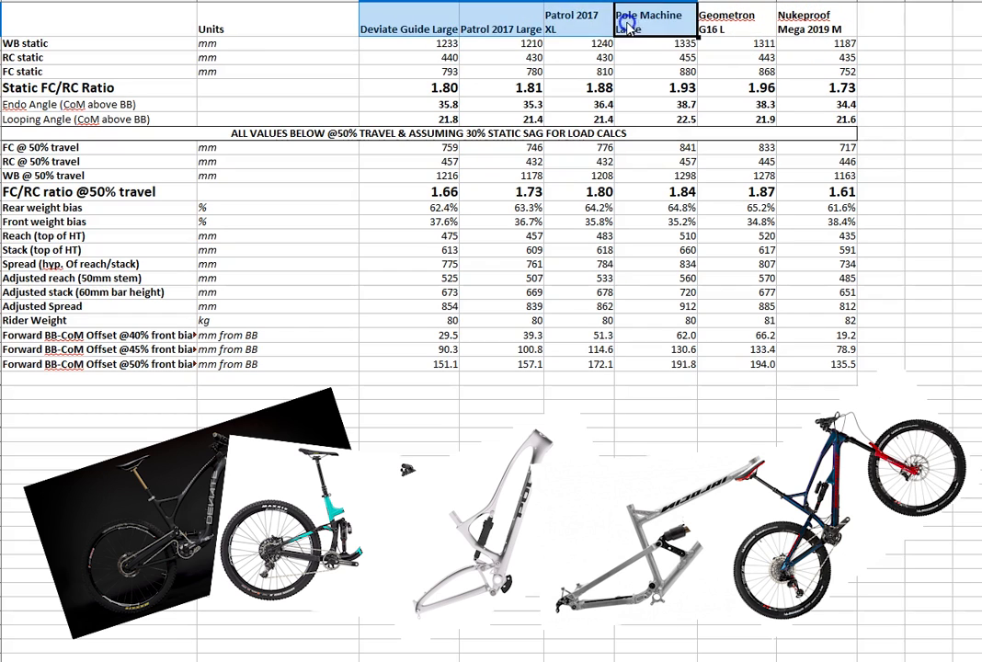
{"action": "left_click", "coordinate": [726, 23]}
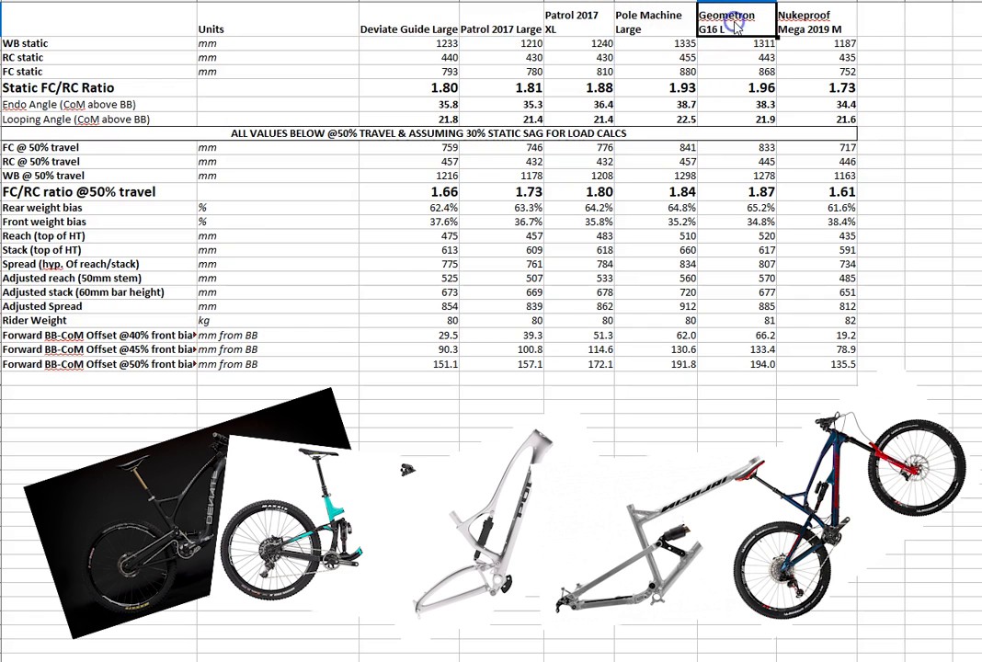
{"action": "left_click", "coordinate": [816, 23]}
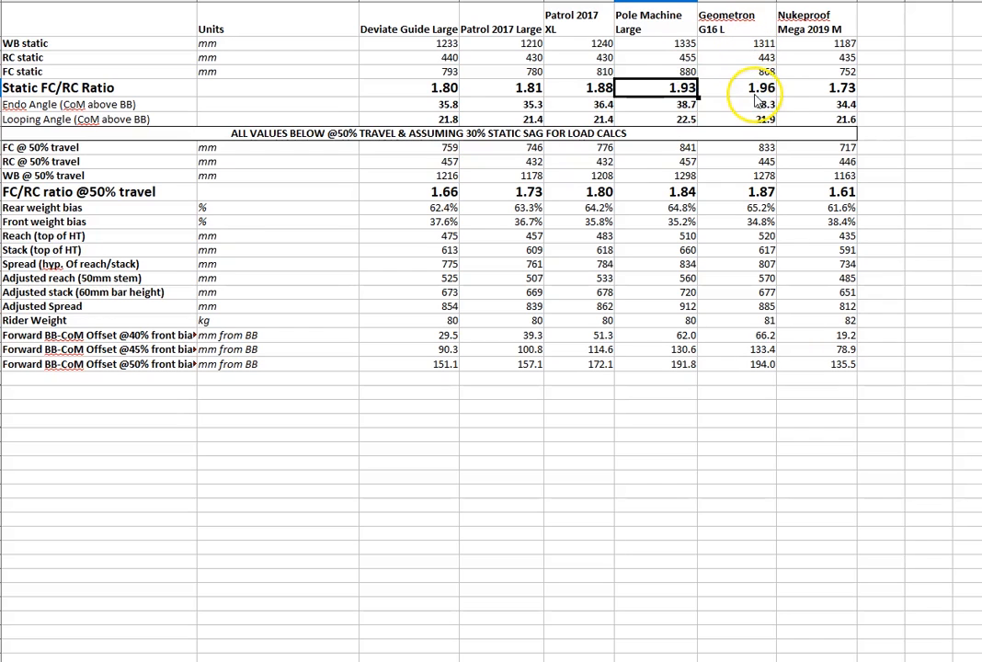
{"action": "left_click", "coordinate": [814, 87]}
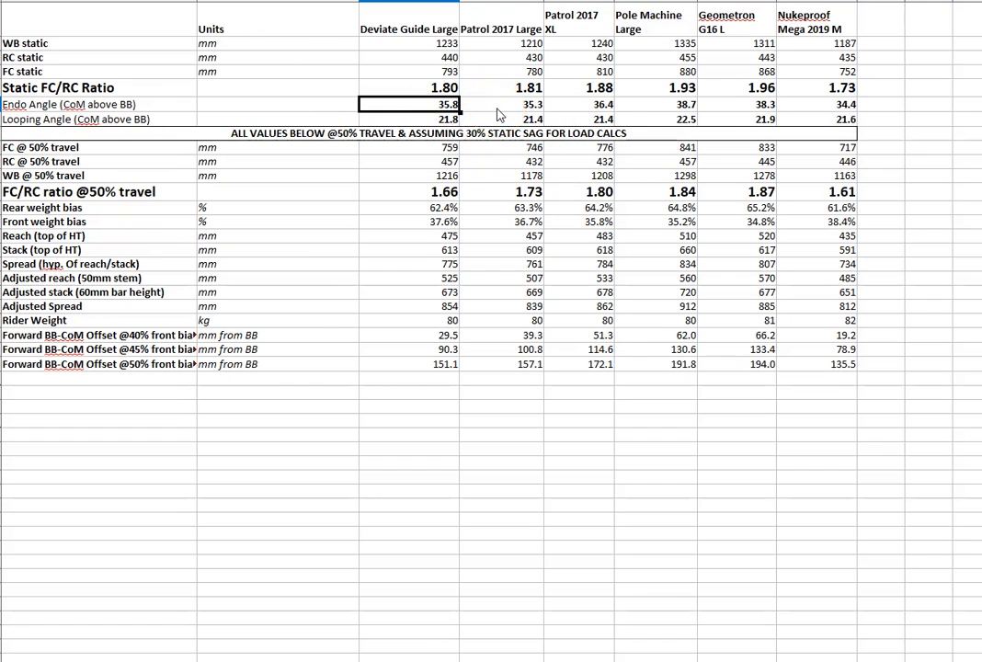
Step: Select cells across the first rows of the bike geometry table
{"action": "left_click", "coordinate": [501, 104]}
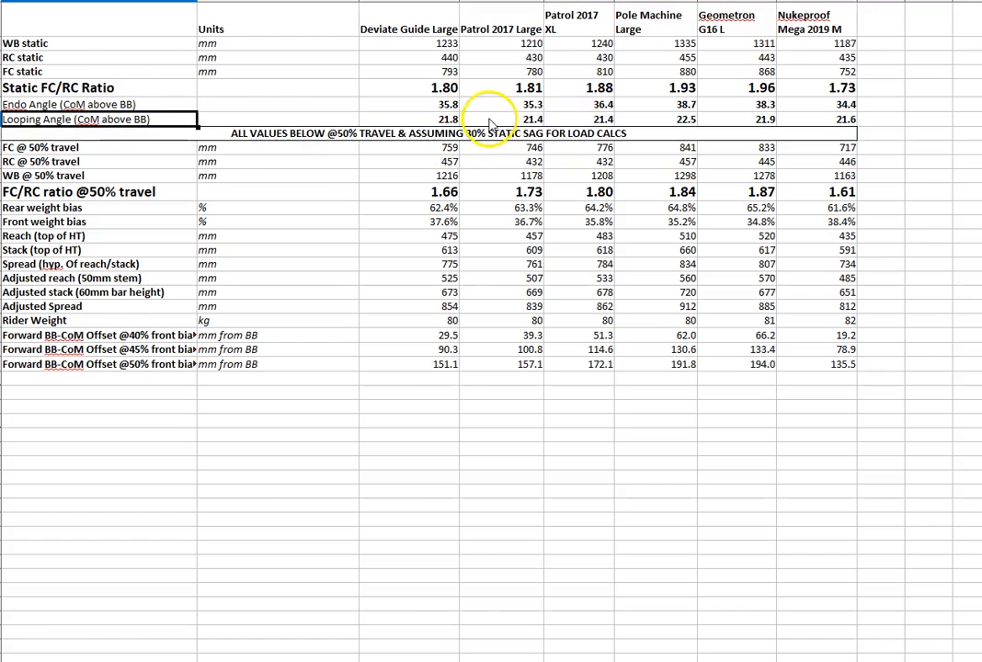
{"action": "left_click", "coordinate": [501, 119]}
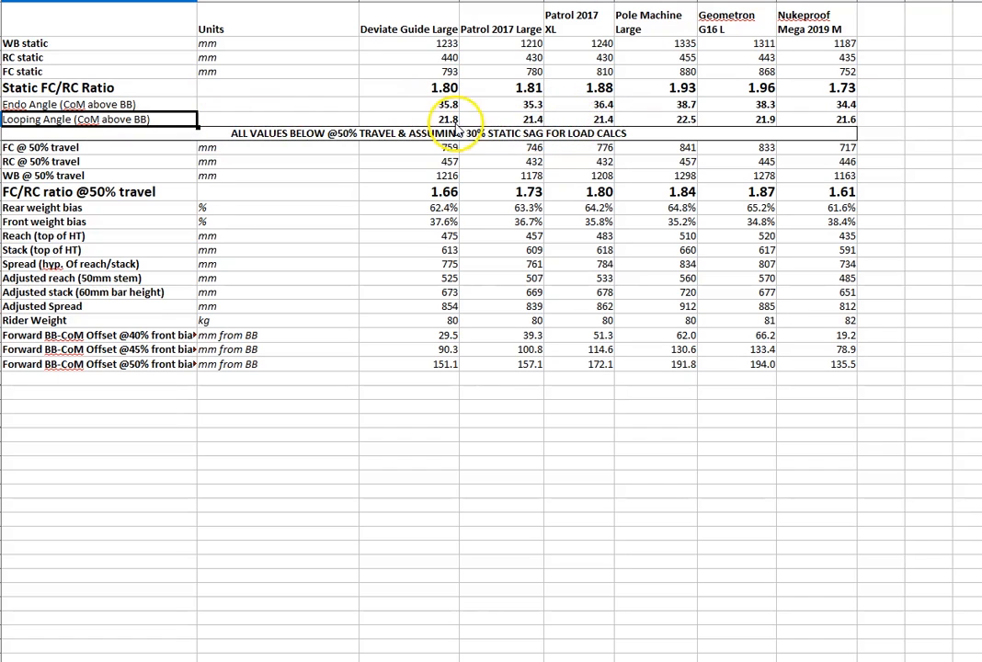
{"action": "left_click", "coordinate": [683, 119]}
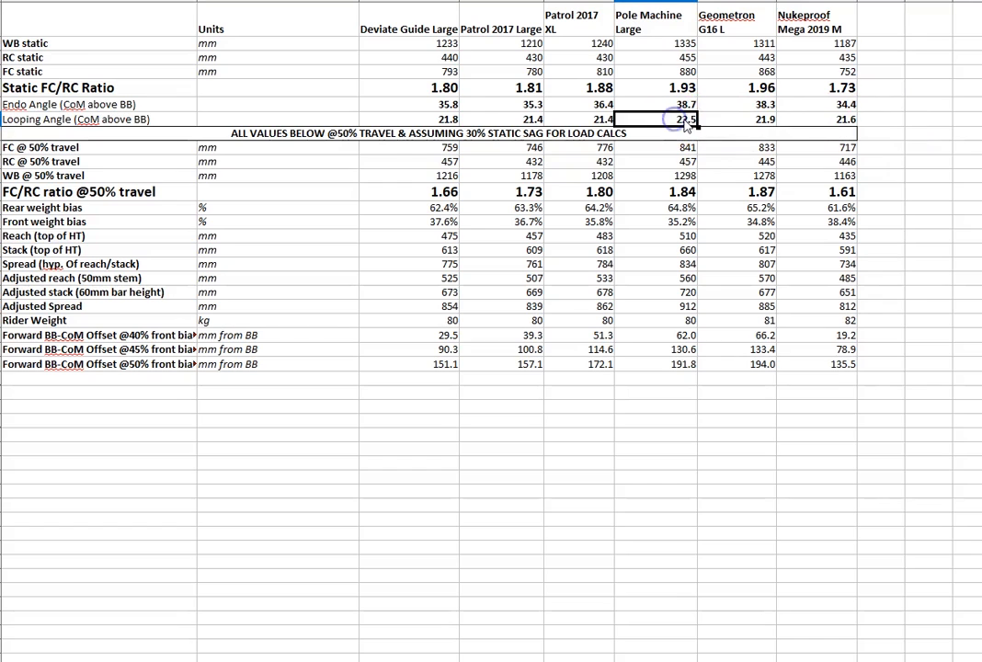
{"action": "mouse_move", "coordinate": [663, 27]}
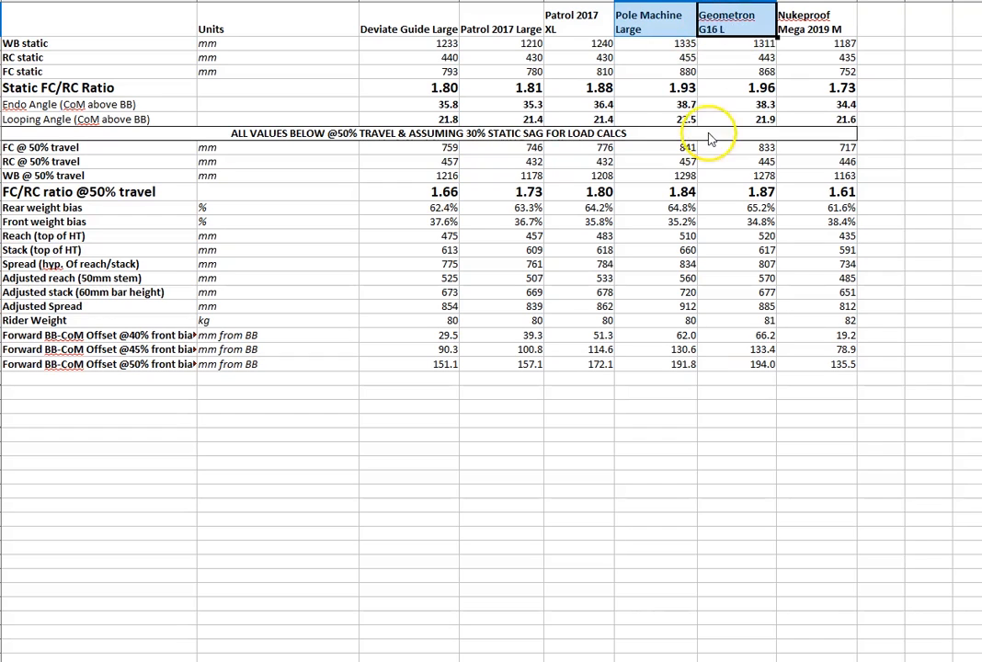
{"action": "left_click", "coordinate": [652, 120]}
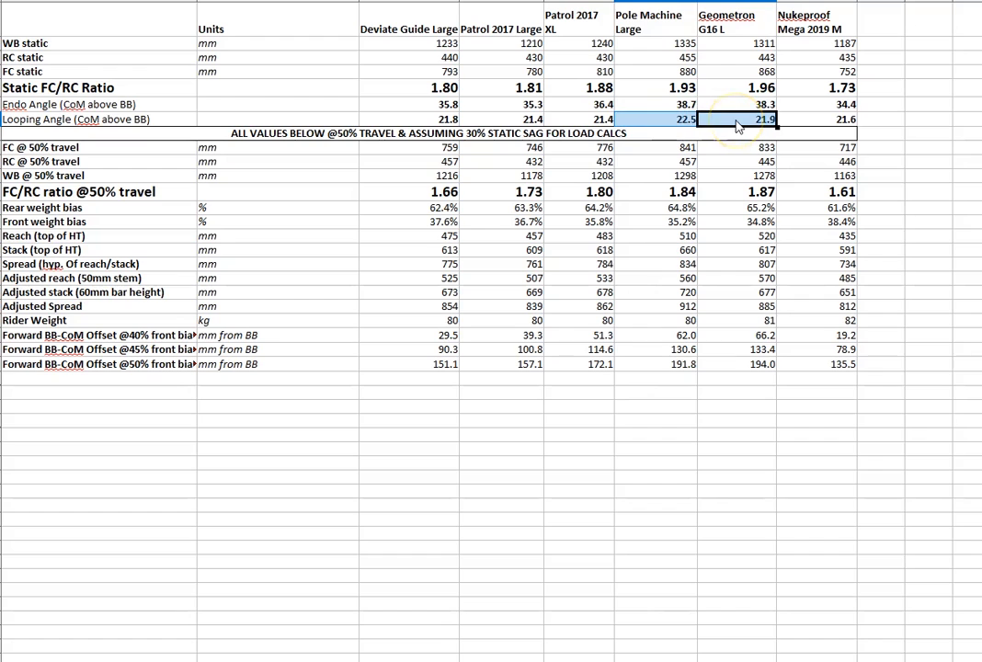
{"action": "left_click_drag", "start_coordinate": [756, 119], "coordinate": [447, 120]}
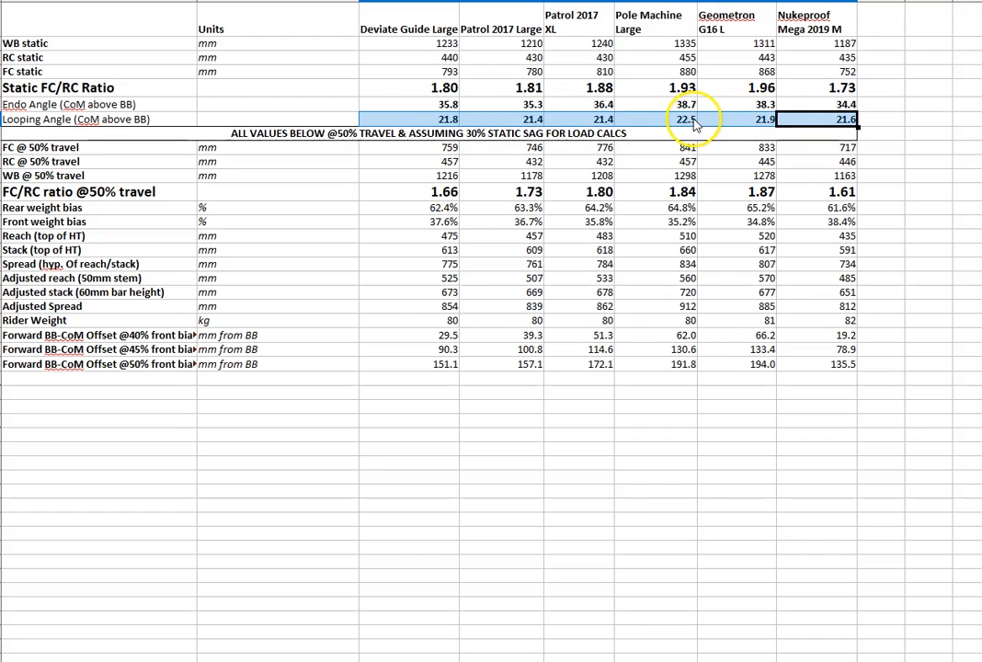
{"action": "mouse_move", "coordinate": [464, 124]}
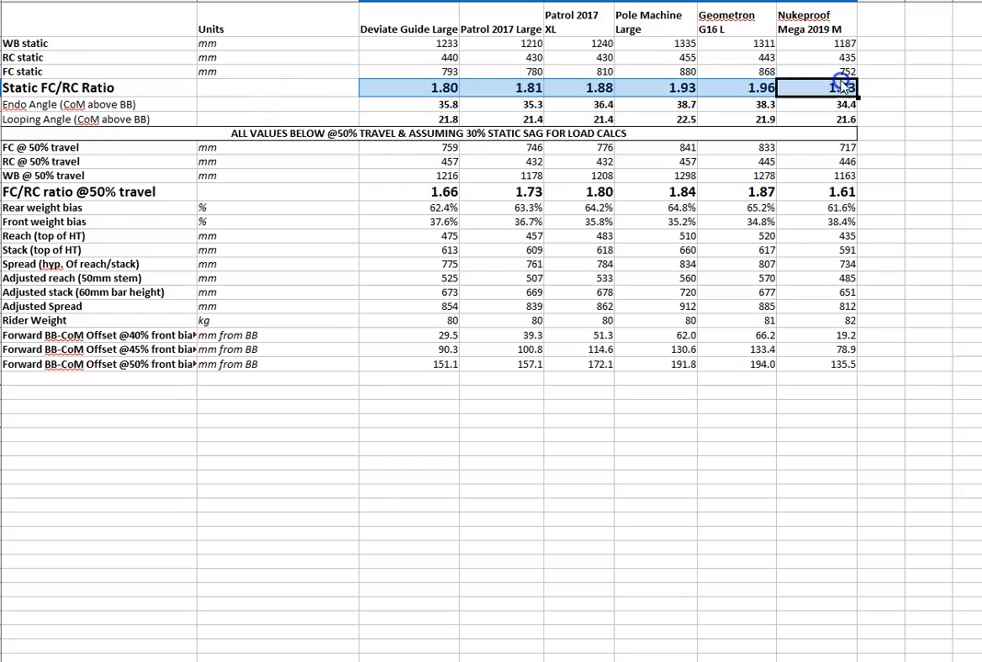
{"action": "mouse_move", "coordinate": [197, 119]}
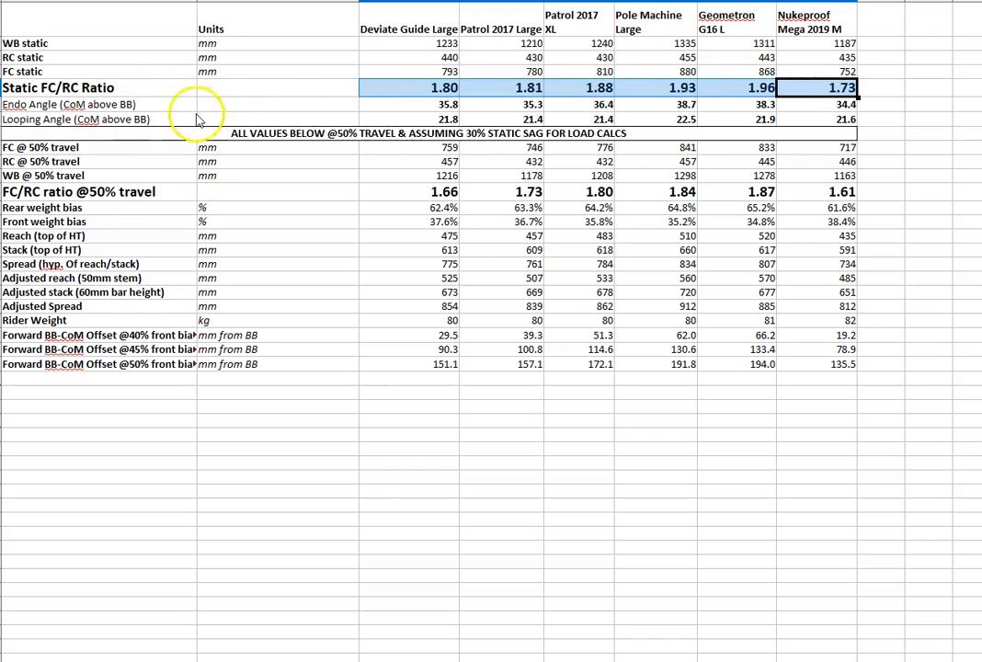
{"action": "mouse_move", "coordinate": [181, 201]}
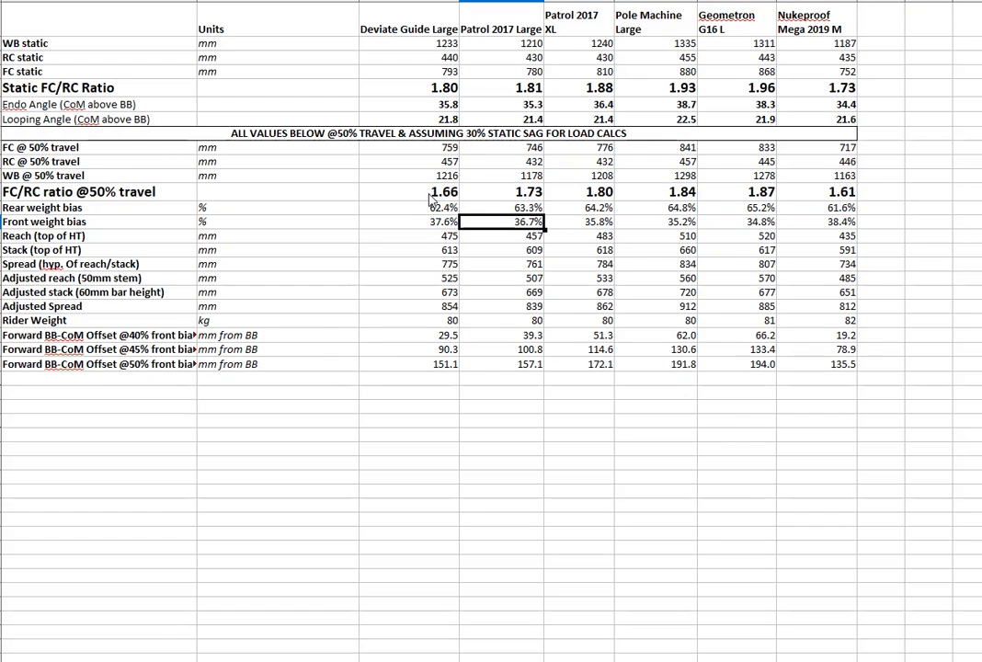
Step: Select bike values in the middle rows of the geometry table
{"action": "left_click", "coordinate": [812, 191]}
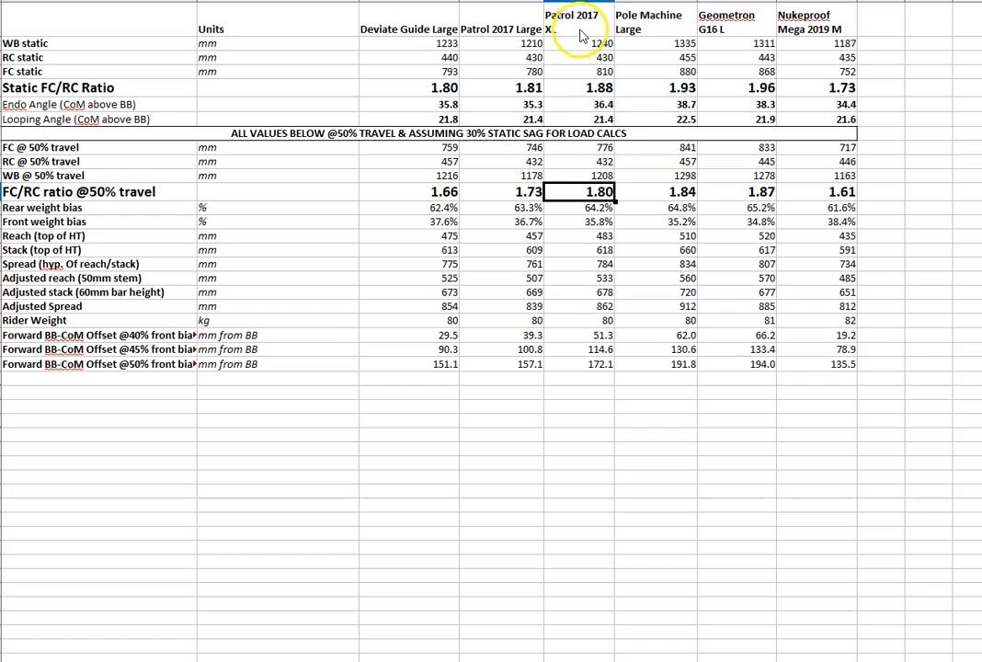
{"action": "mouse_move", "coordinate": [689, 46]}
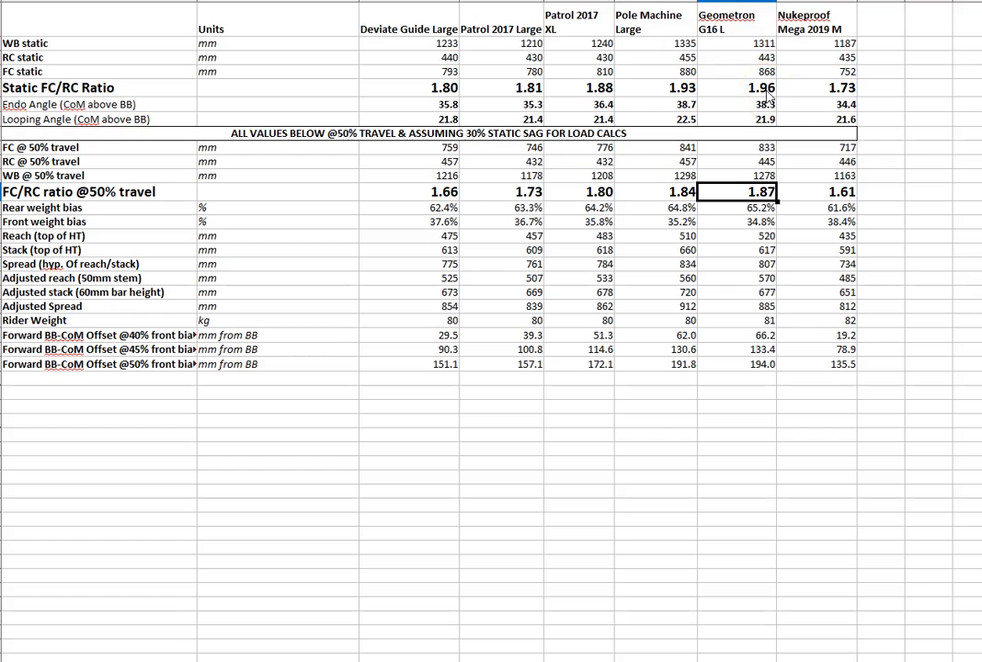
{"action": "left_click", "coordinate": [816, 192]}
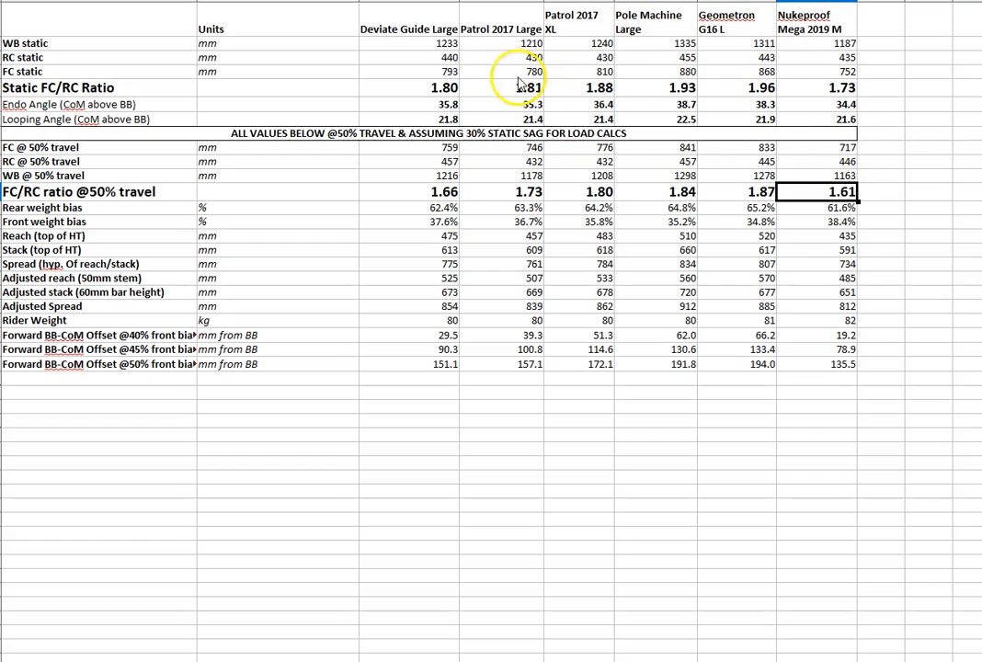
{"action": "left_click", "coordinate": [408, 87]}
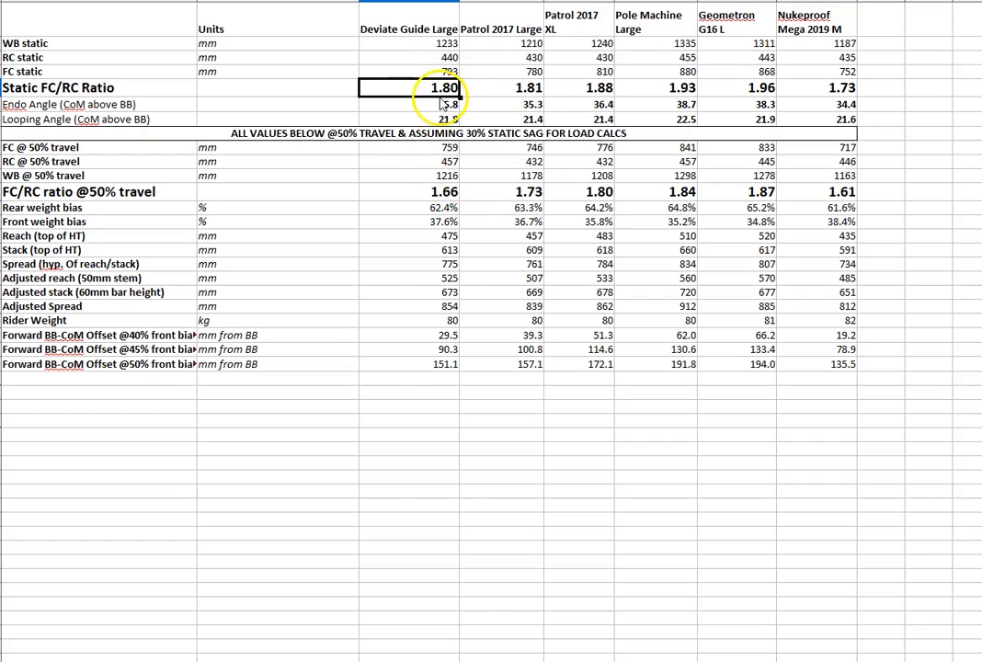
{"action": "mouse_move", "coordinate": [441, 162]}
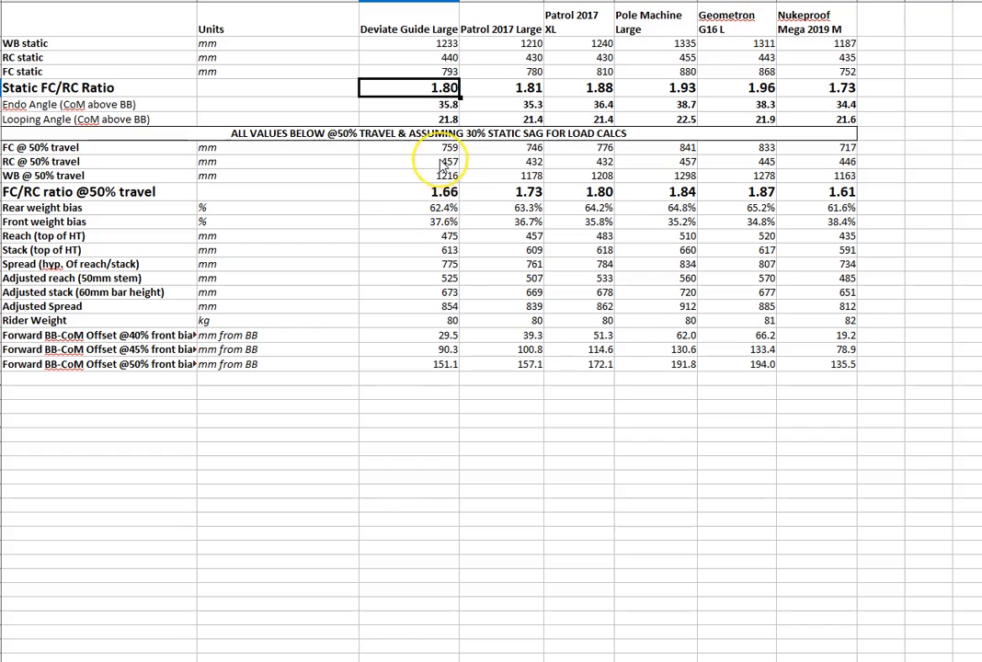
{"action": "left_click", "coordinate": [420, 162]}
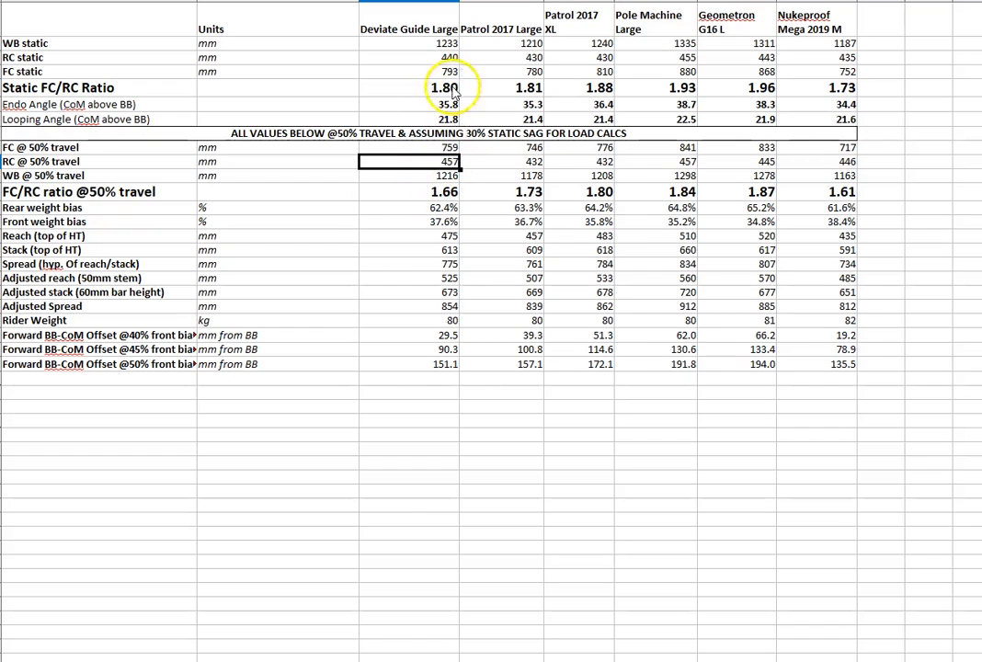
{"action": "left_click", "coordinate": [501, 162]}
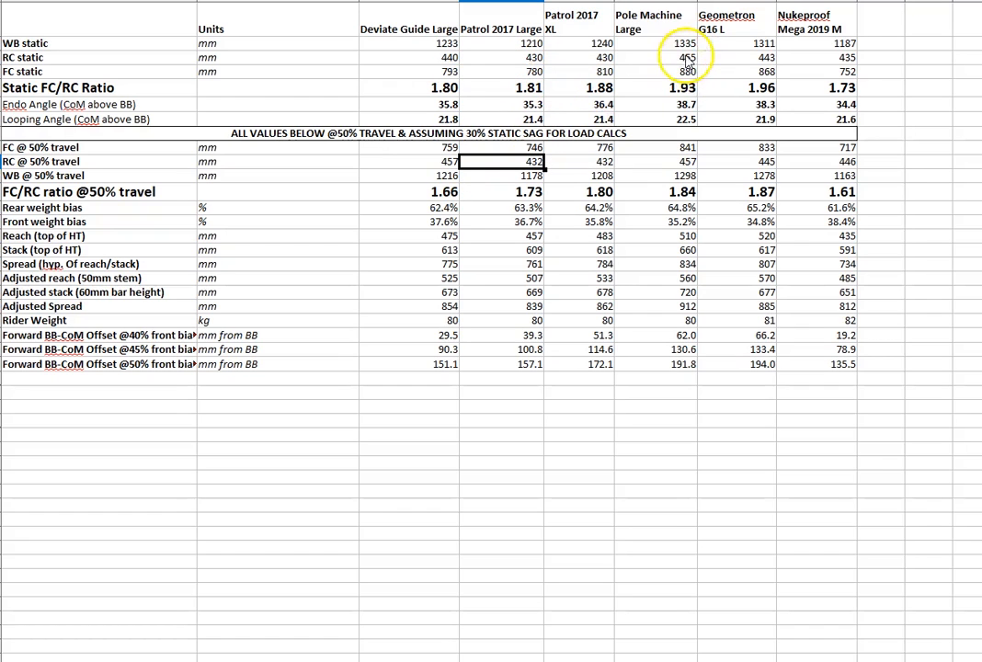
{"action": "left_click", "coordinate": [680, 161]}
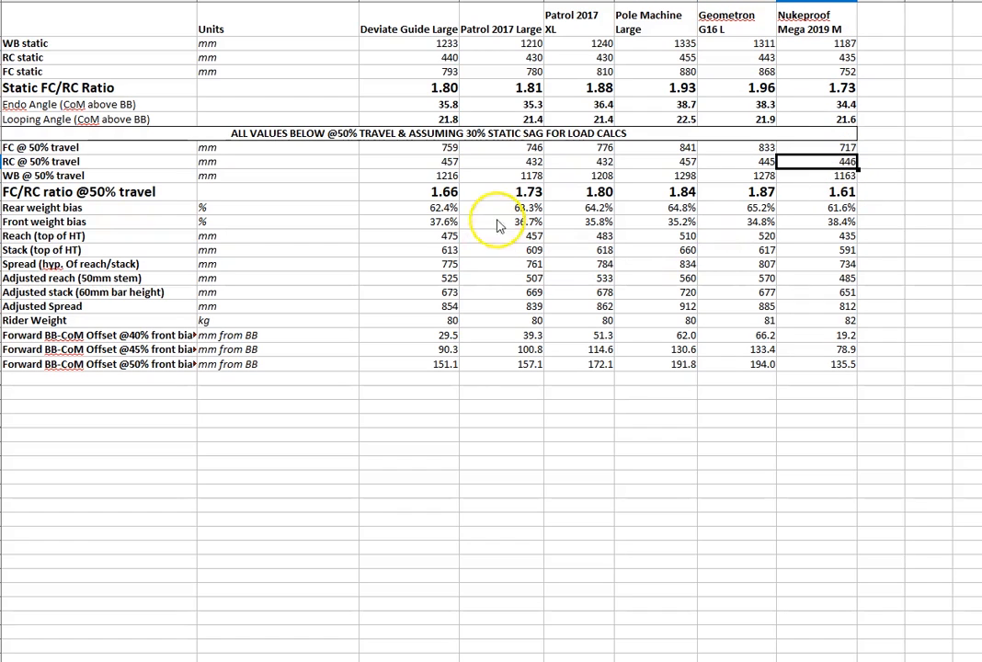
{"action": "left_click", "coordinate": [409, 191]}
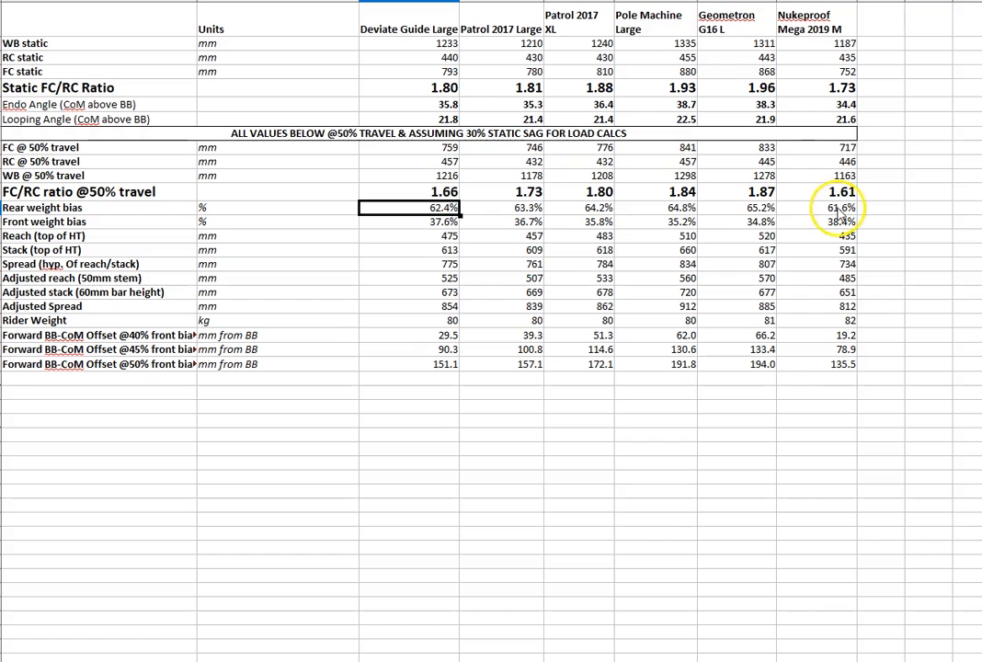
Step: Check values further down the table, ending at the Deviate Guide 40% offset
{"action": "left_click", "coordinate": [814, 207]}
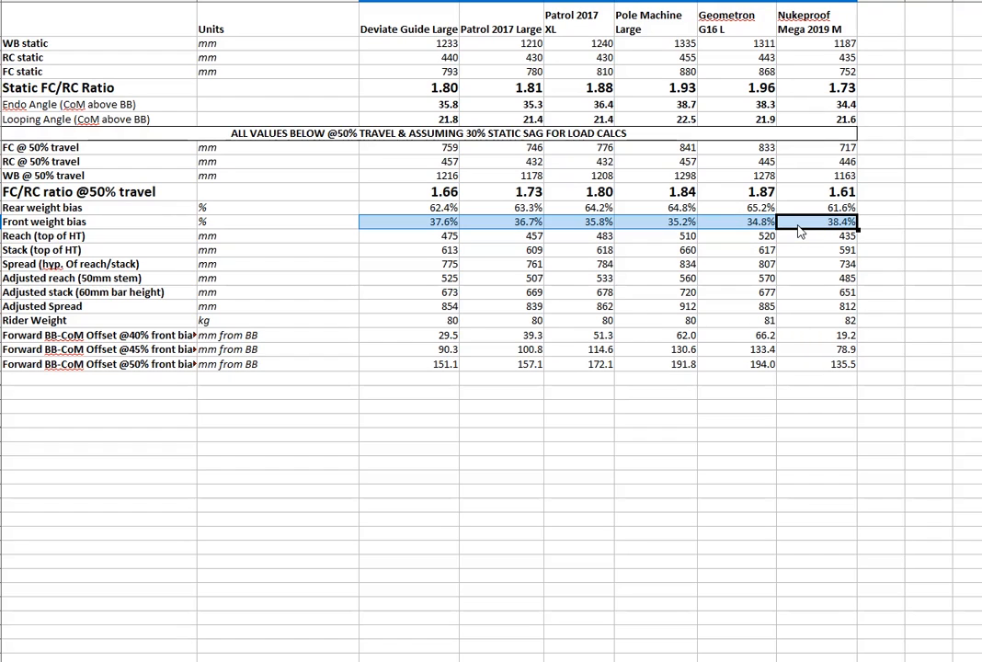
{"action": "left_click", "coordinate": [409, 236]}
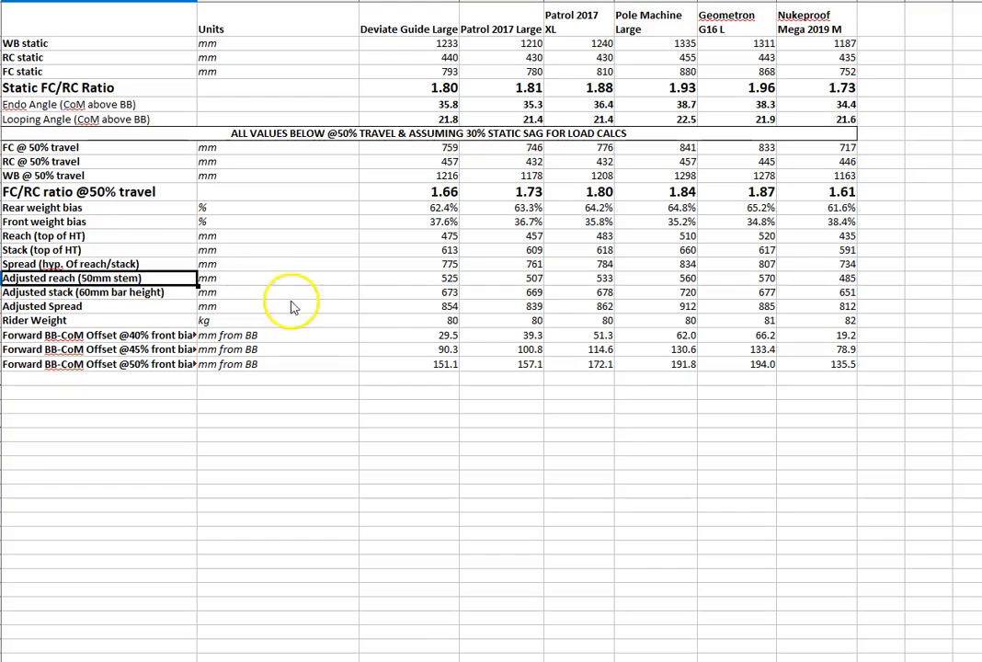
{"action": "mouse_move", "coordinate": [147, 283]}
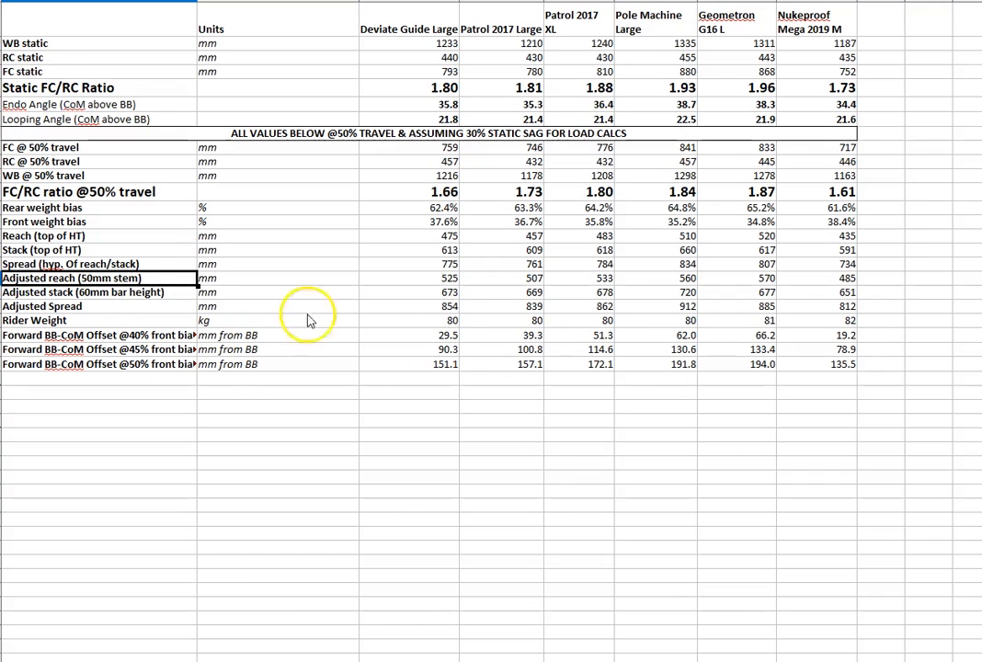
{"action": "left_click", "coordinate": [409, 306]}
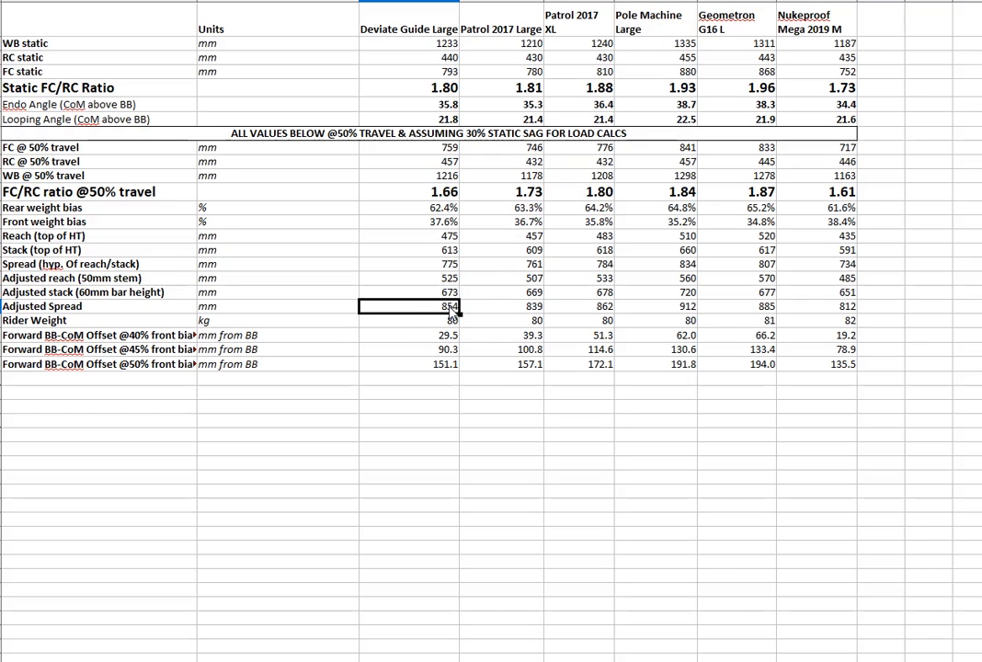
{"action": "left_click", "coordinate": [814, 306]}
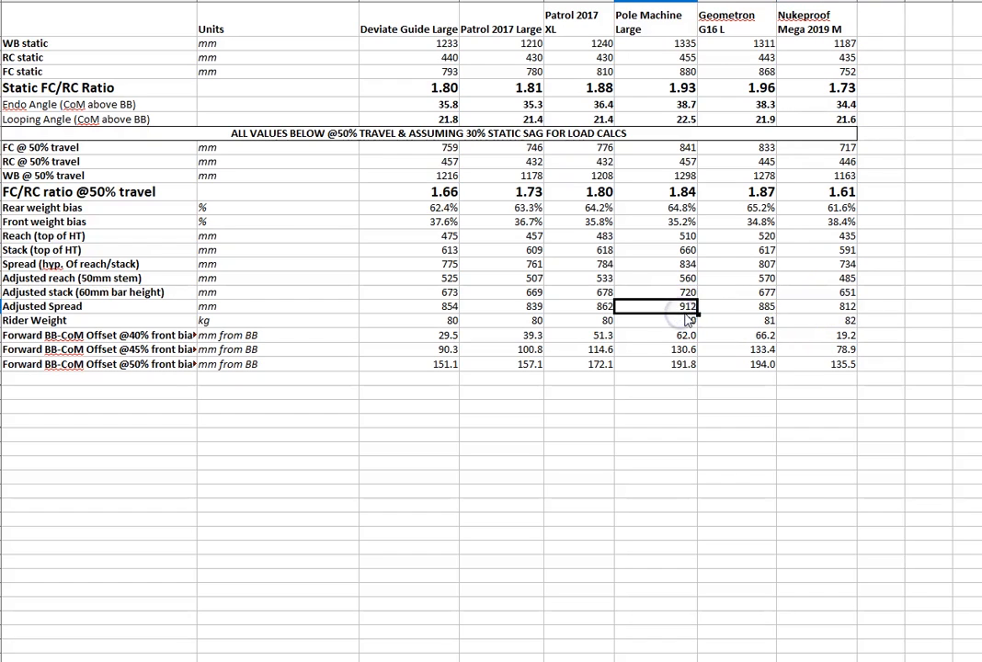
{"action": "mouse_move", "coordinate": [823, 317]}
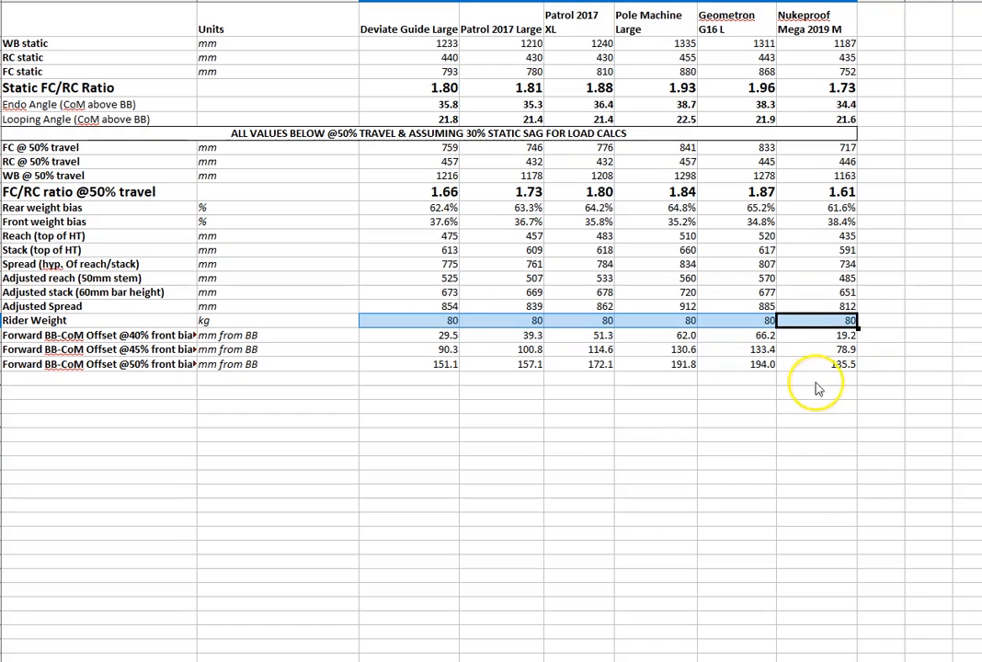
{"action": "left_click", "coordinate": [735, 406]}
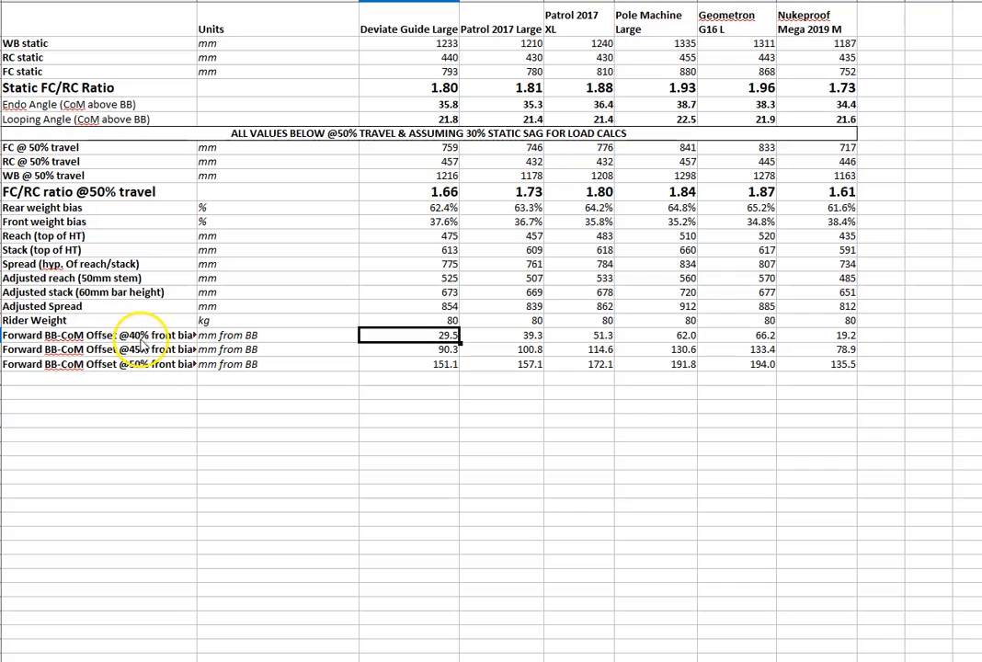
{"action": "mouse_move", "coordinate": [167, 342]}
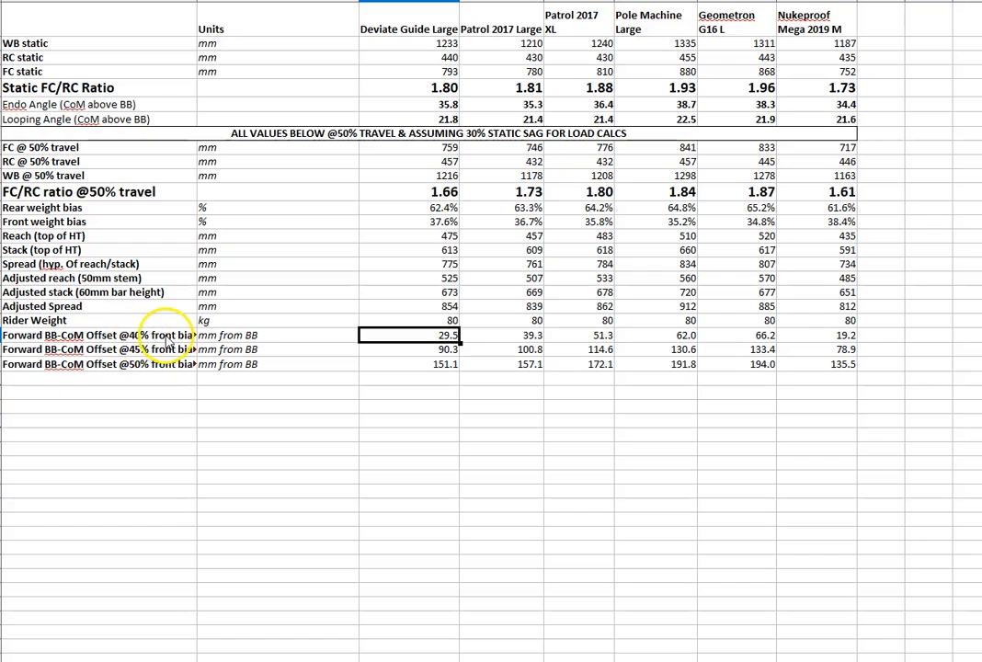
{"action": "mouse_move", "coordinate": [183, 369]}
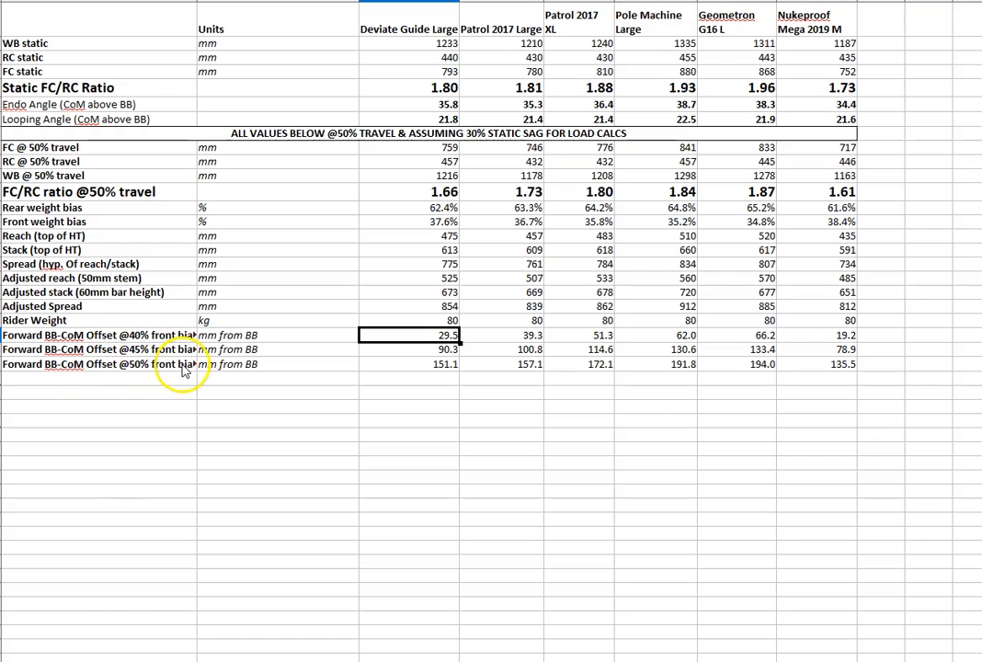
{"action": "mouse_move", "coordinate": [438, 85]}
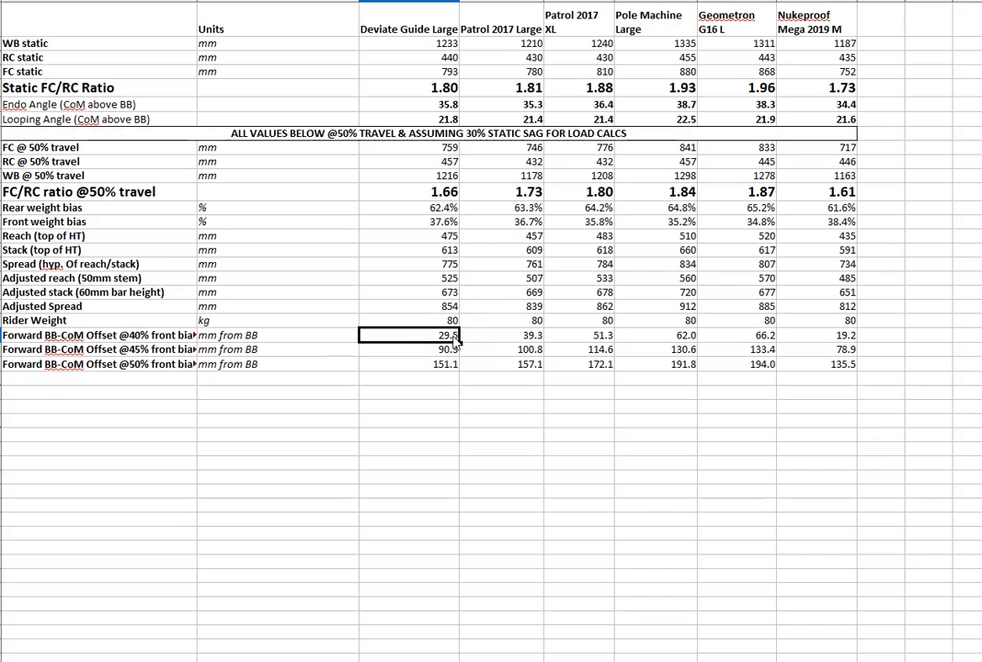
Step: Compare 40% offsets of Patrol 2017 Large and XL, Deviate Guide and Nukeproof Mega
{"action": "left_click", "coordinate": [501, 334]}
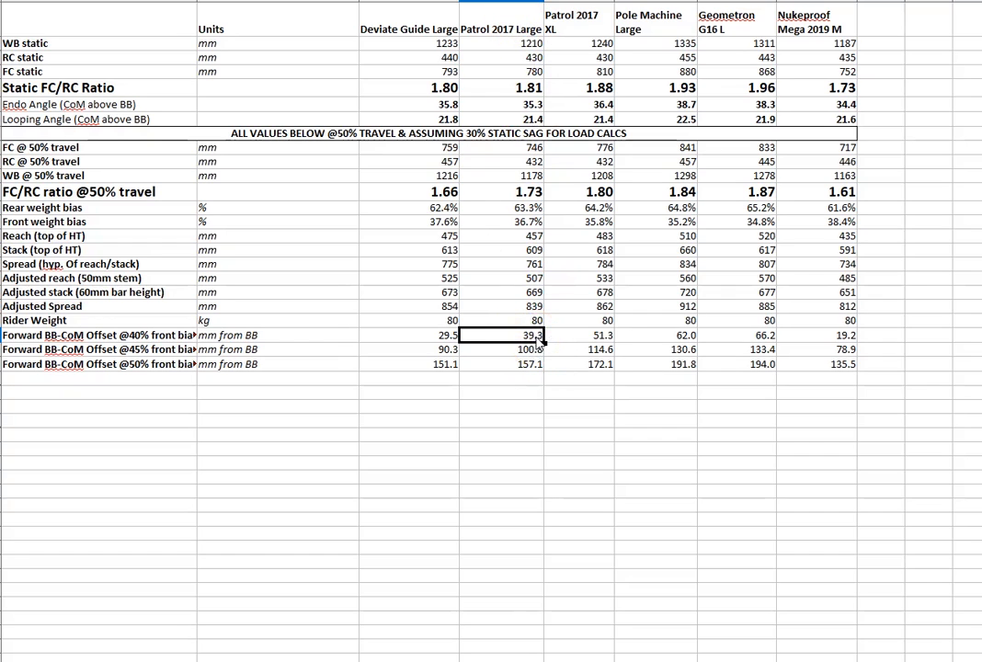
{"action": "left_click", "coordinate": [592, 335]}
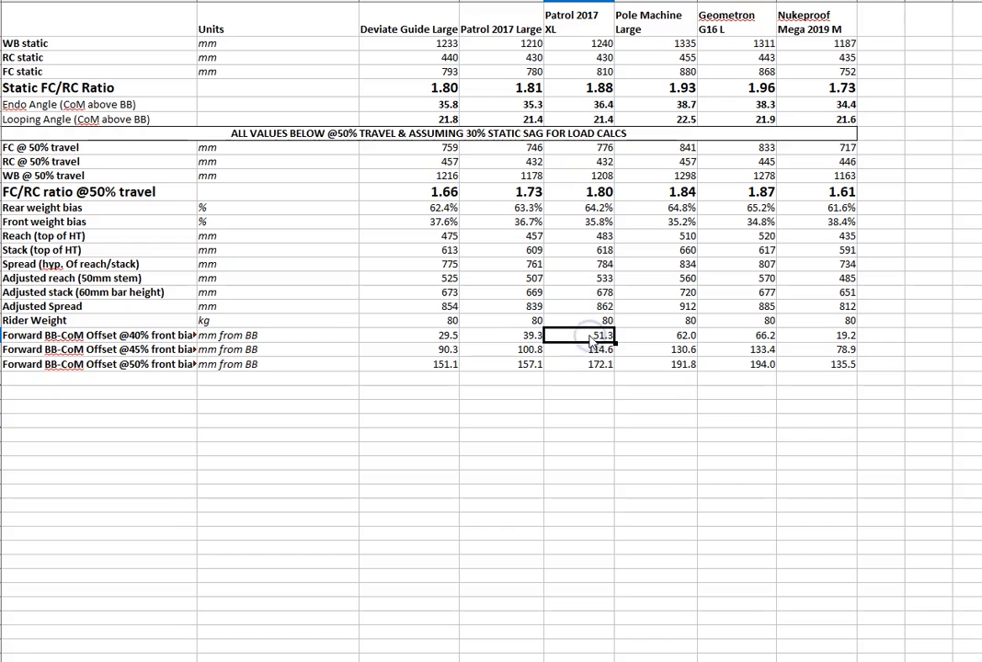
{"action": "left_click", "coordinate": [662, 335]}
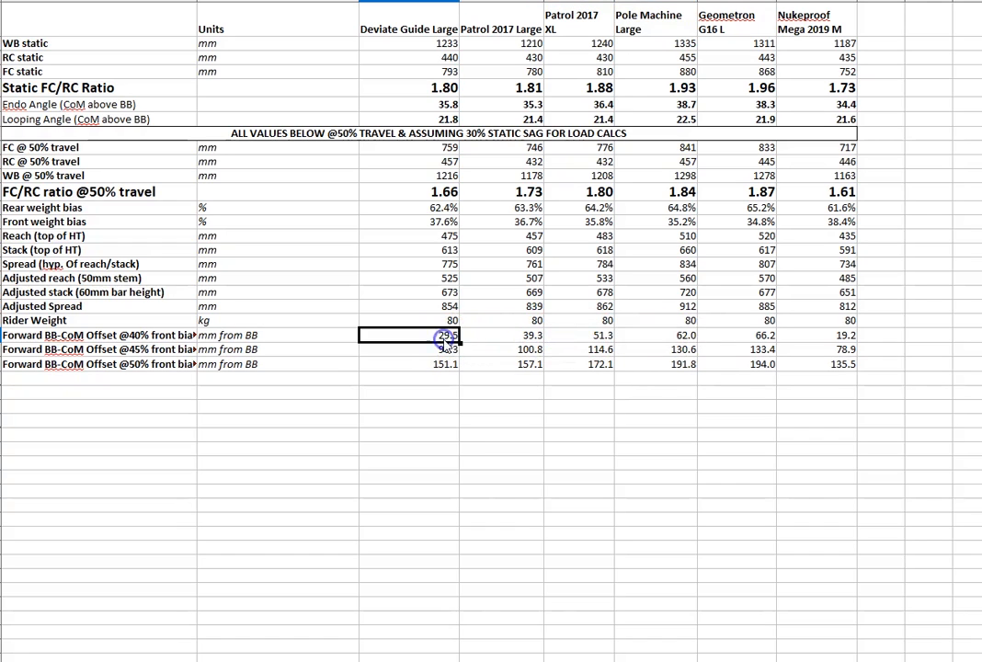
{"action": "left_click", "coordinate": [761, 335]}
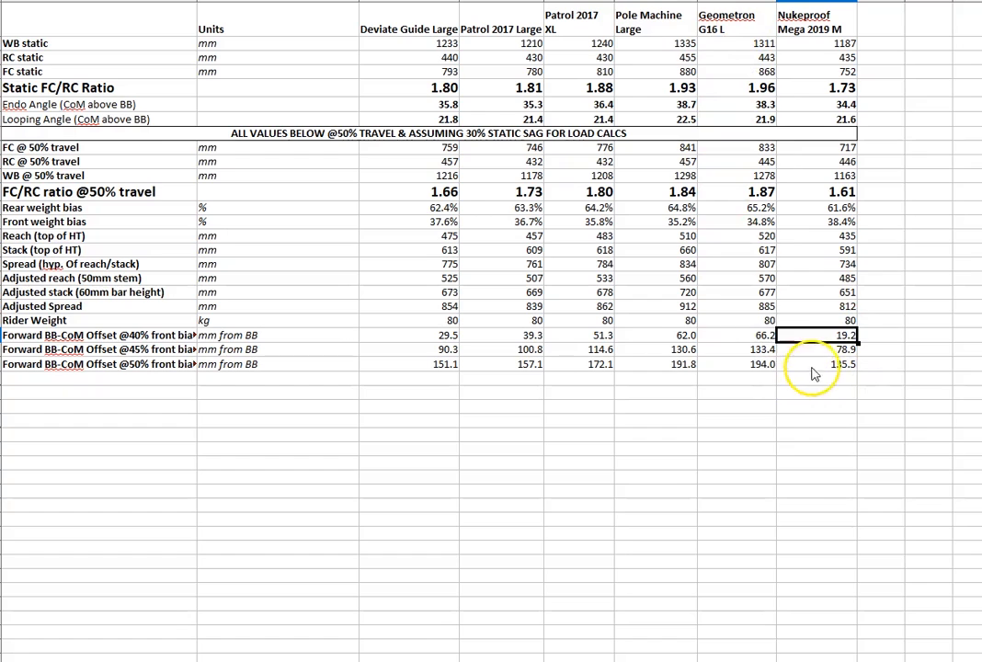
Step: Compare 45% and 50% offsets, marking Pole Machine Large and Geometron G16 L (191.8, 194.0 mm)
{"action": "left_click", "coordinate": [99, 334]}
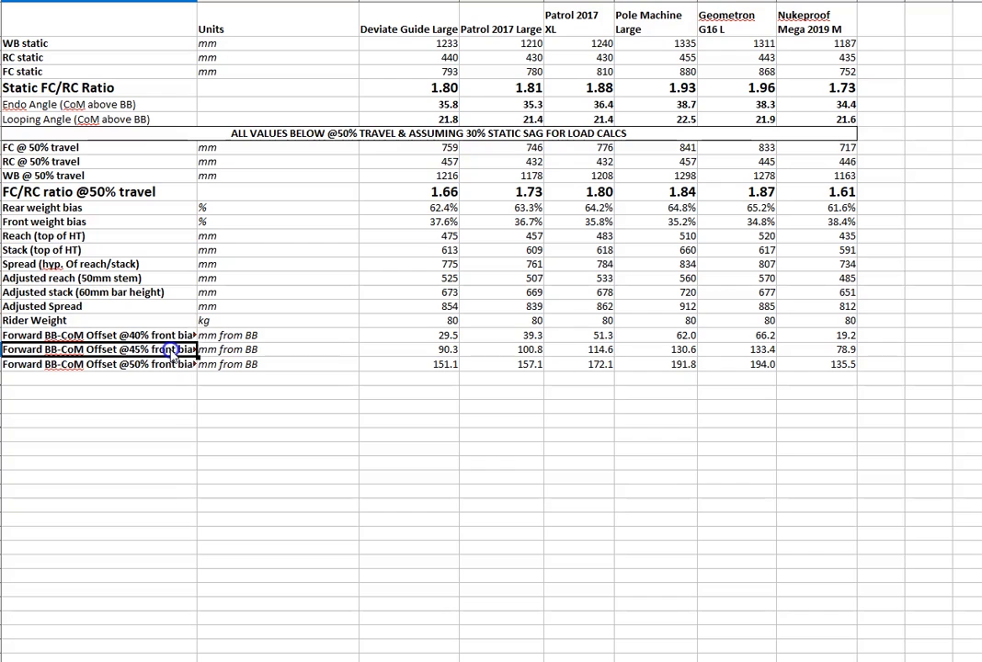
{"action": "left_click", "coordinate": [409, 350]}
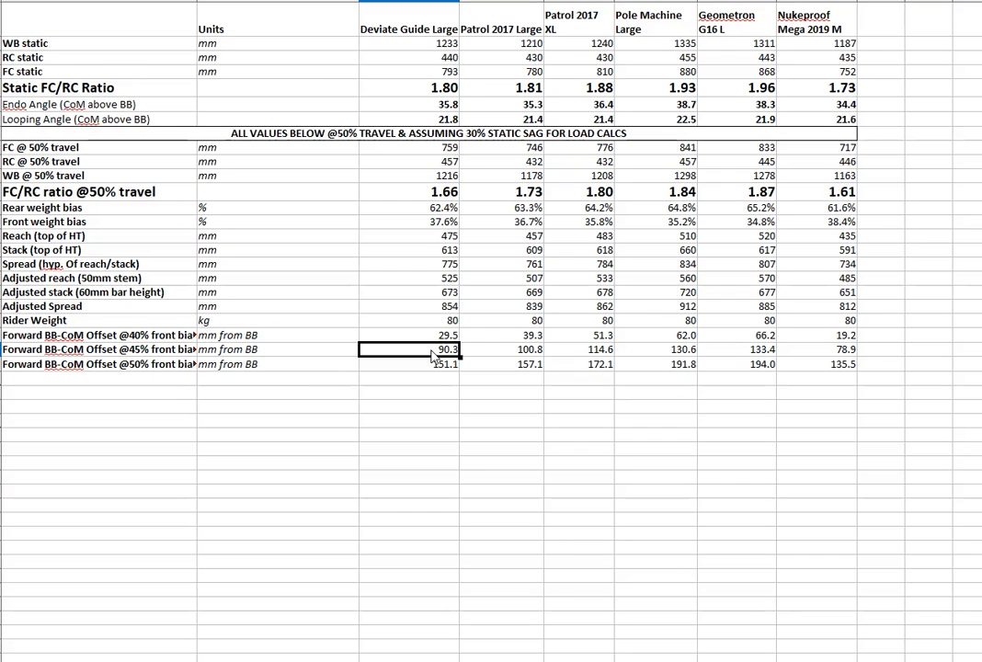
{"action": "left_click", "coordinate": [448, 364]}
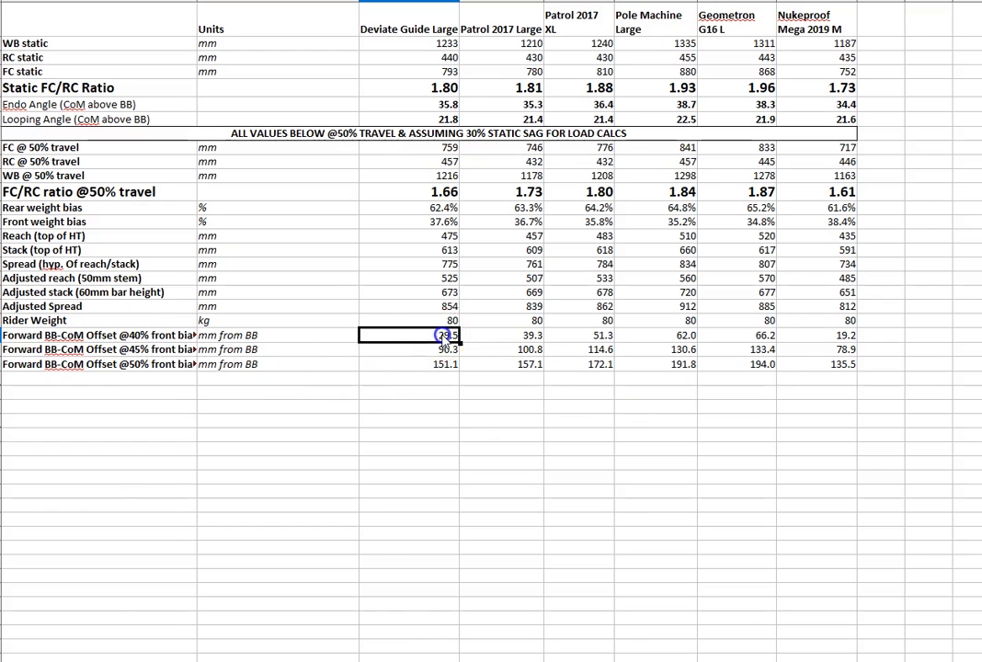
{"action": "left_click_drag", "start_coordinate": [408, 334], "coordinate": [408, 364]}
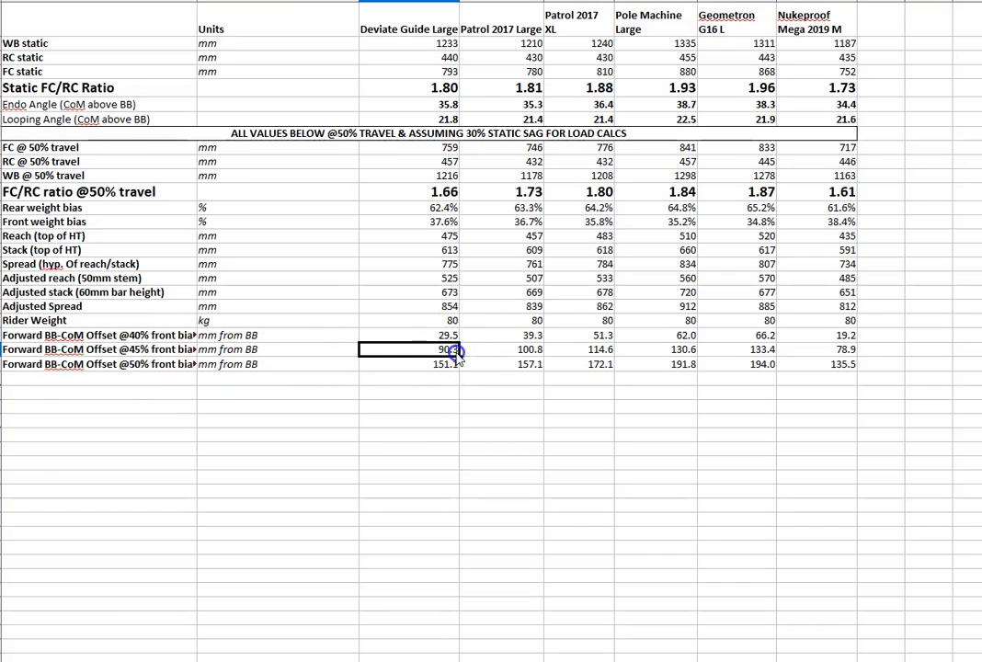
{"action": "left_click", "coordinate": [409, 364]}
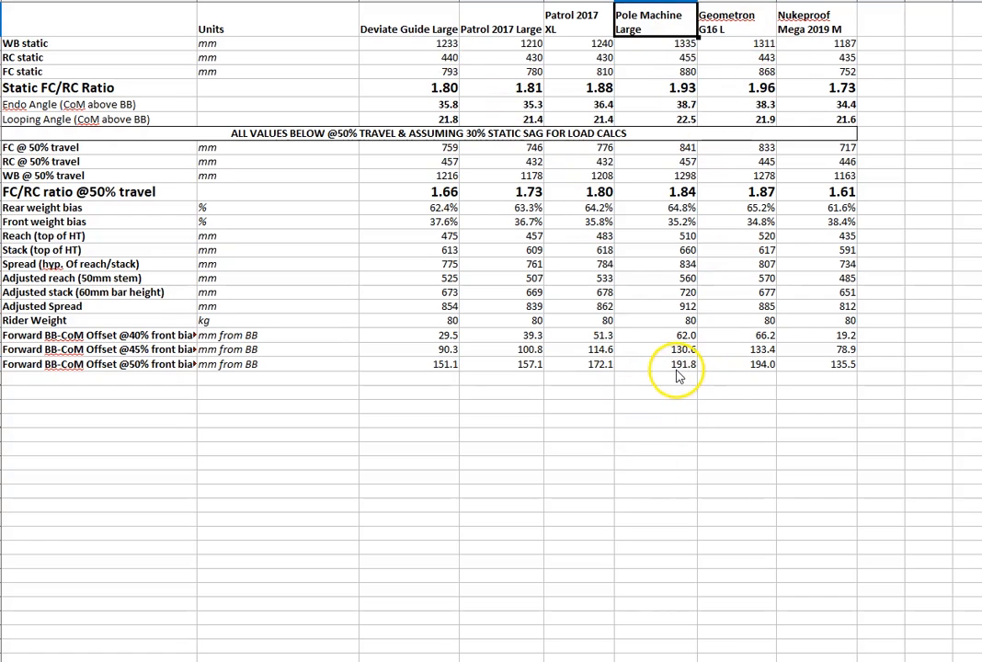
{"action": "mouse_move", "coordinate": [693, 370]}
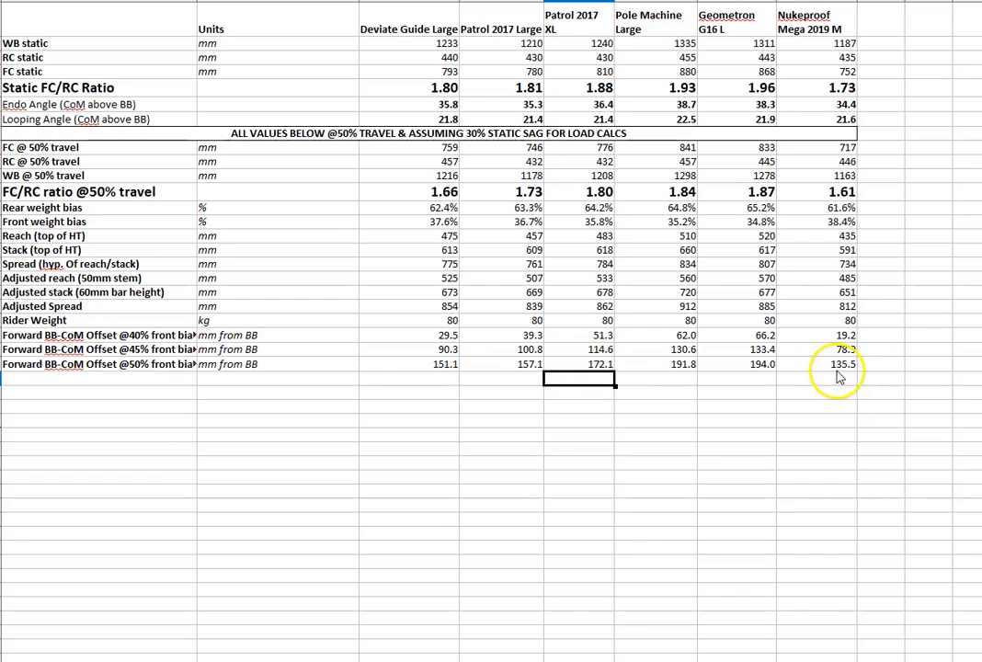
{"action": "left_click", "coordinate": [816, 364]}
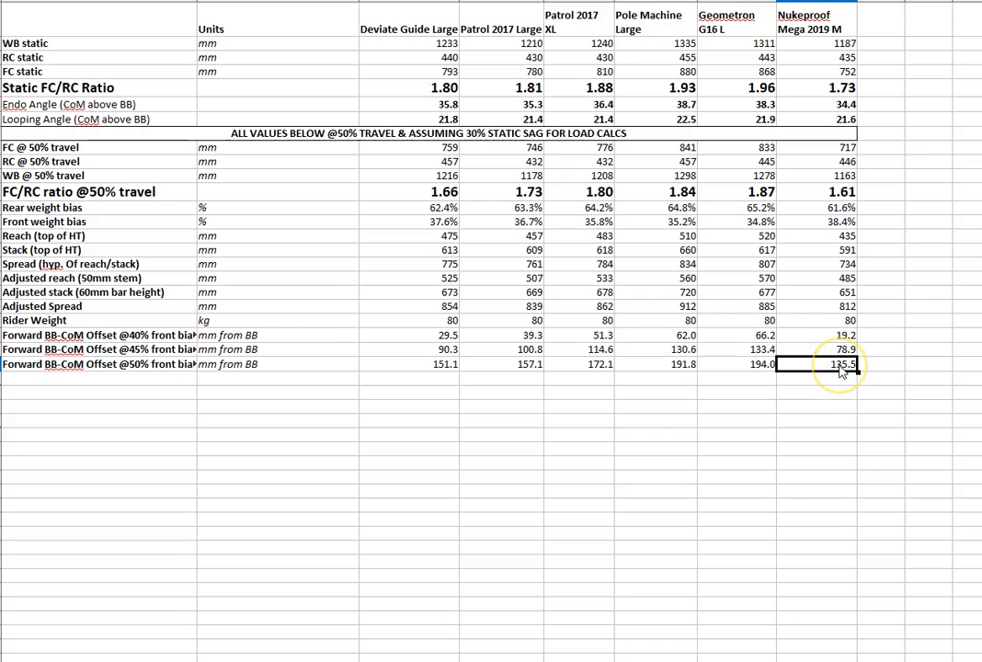
{"action": "mouse_move", "coordinate": [138, 368]}
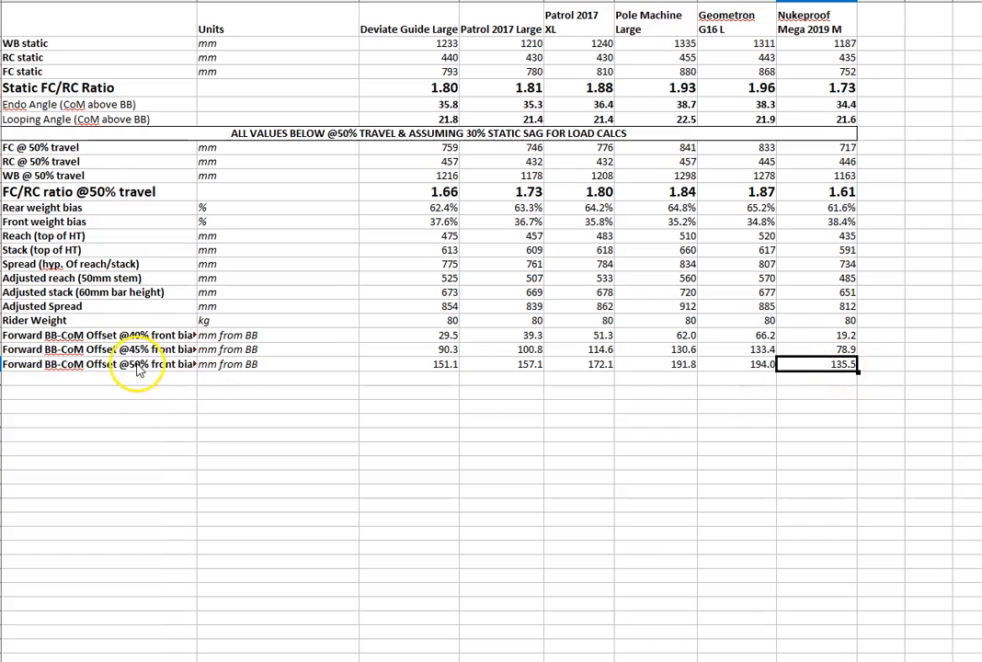
{"action": "mouse_move", "coordinate": [692, 372]}
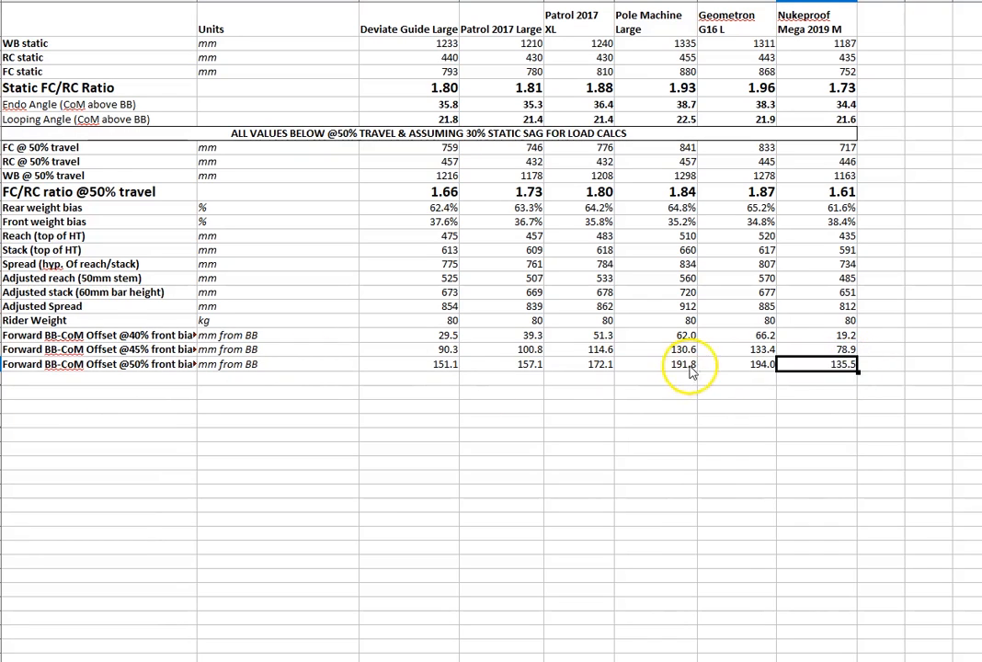
{"action": "left_click", "coordinate": [735, 364]}
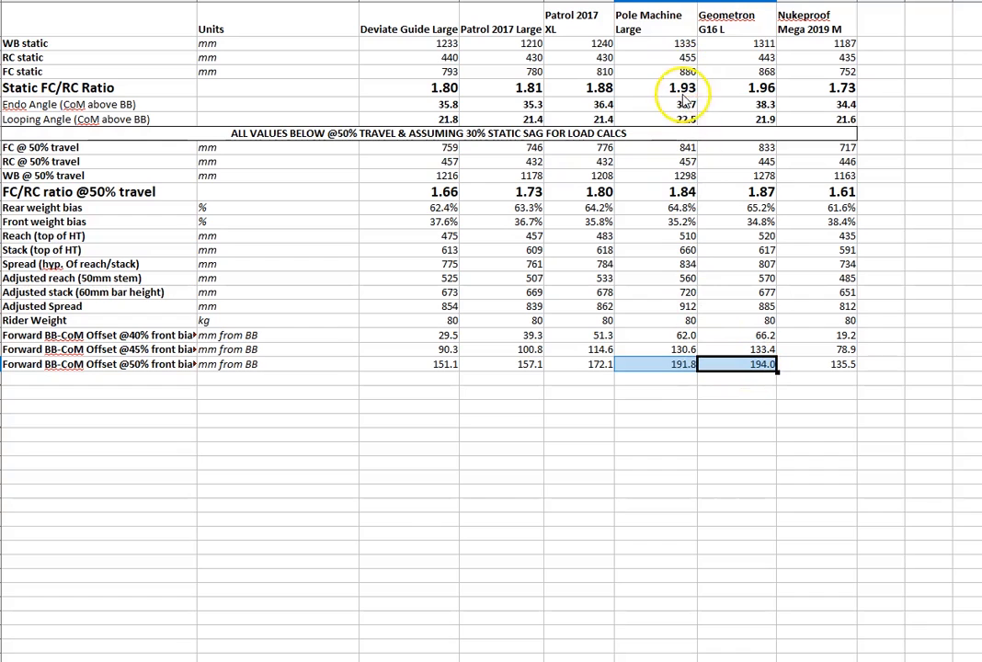
{"action": "mouse_move", "coordinate": [733, 225]}
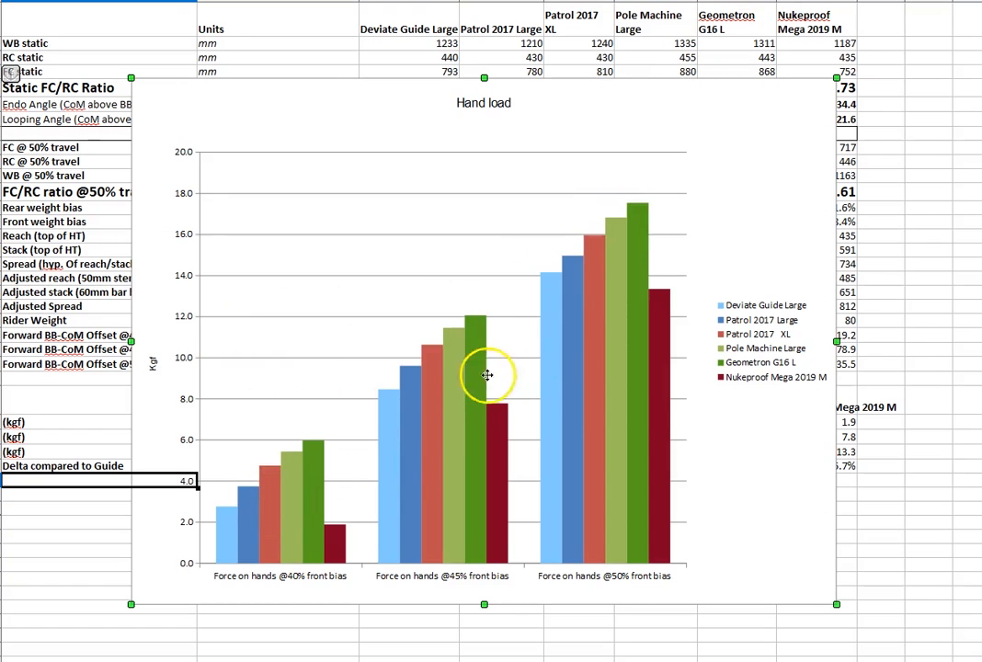
{"action": "mouse_move", "coordinate": [657, 107]}
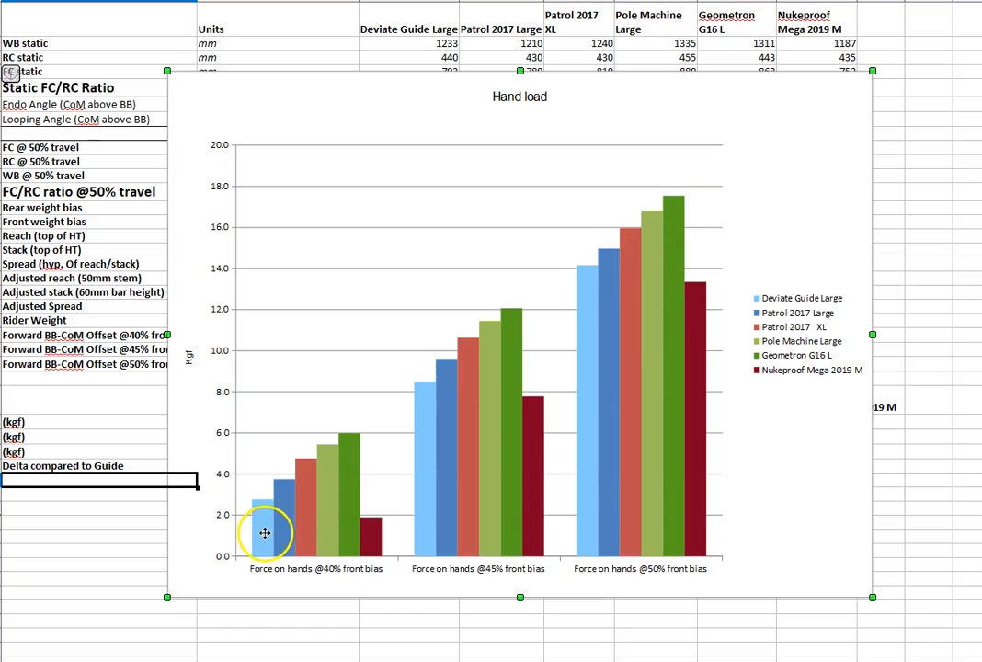
{"action": "mouse_move", "coordinate": [289, 508]}
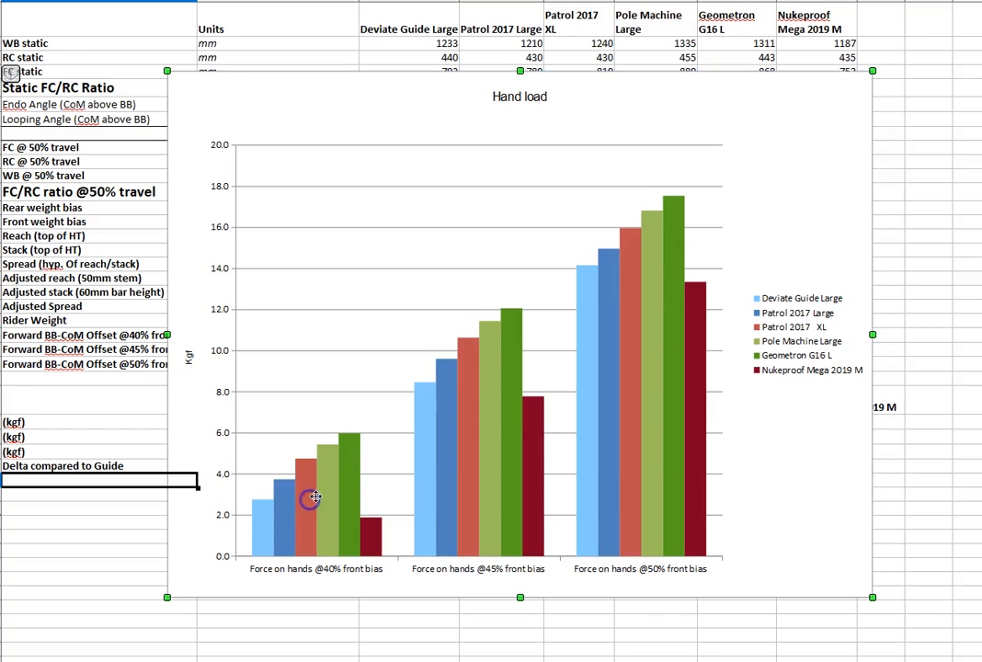
{"action": "mouse_move", "coordinate": [360, 457]}
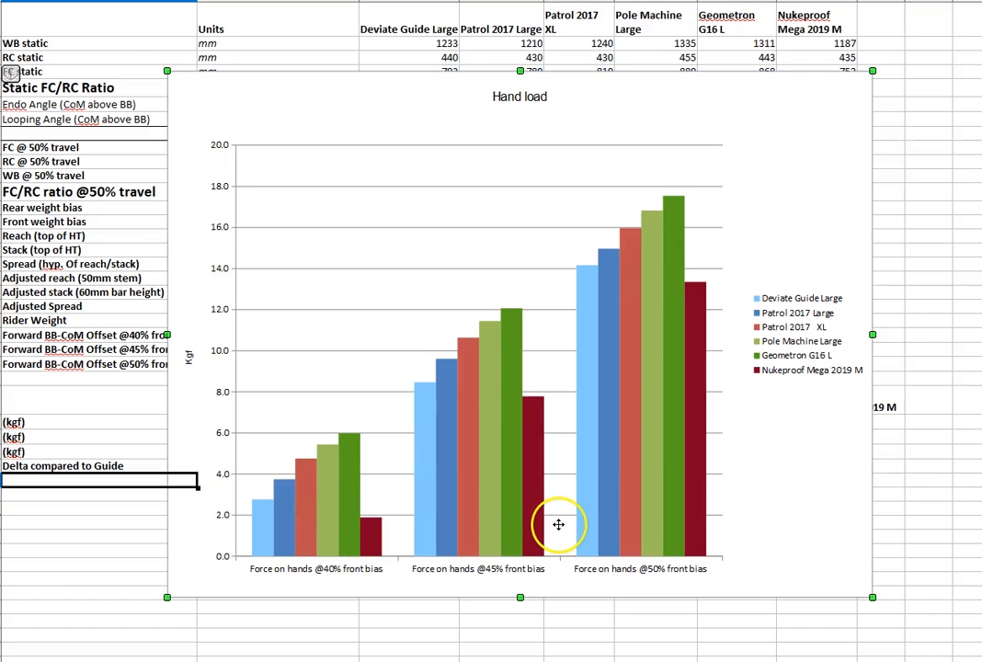
{"action": "mouse_move", "coordinate": [568, 293]}
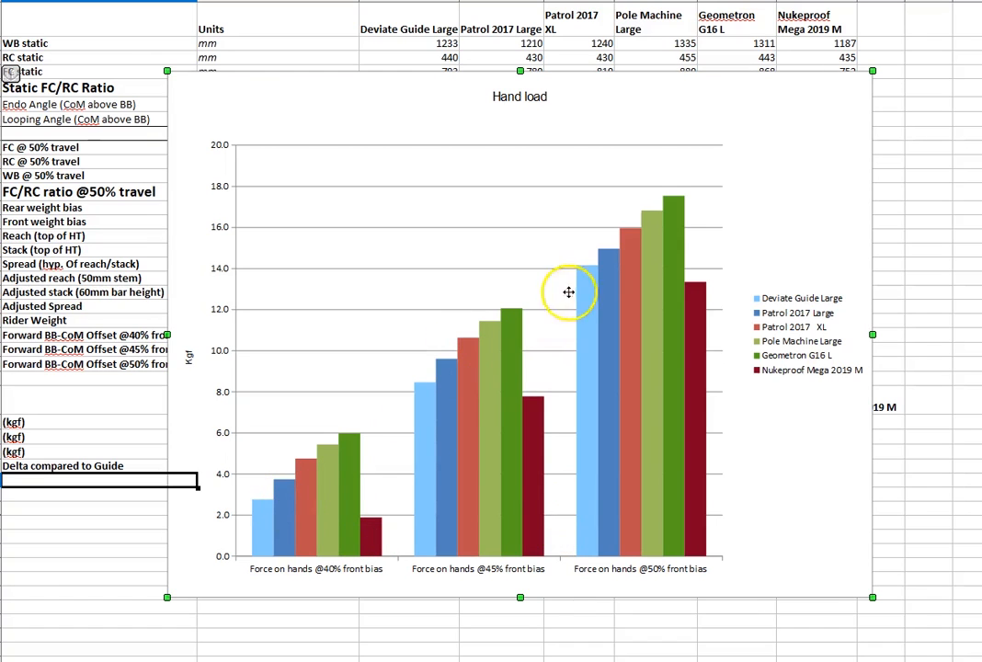
{"action": "mouse_move", "coordinate": [675, 202]}
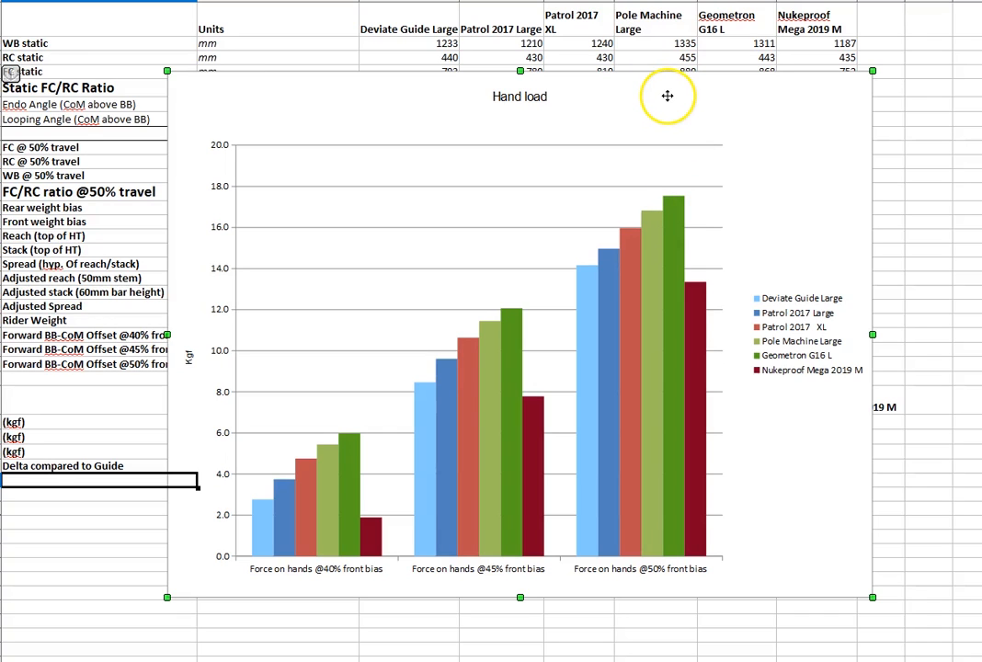
{"action": "mouse_move", "coordinate": [594, 95]}
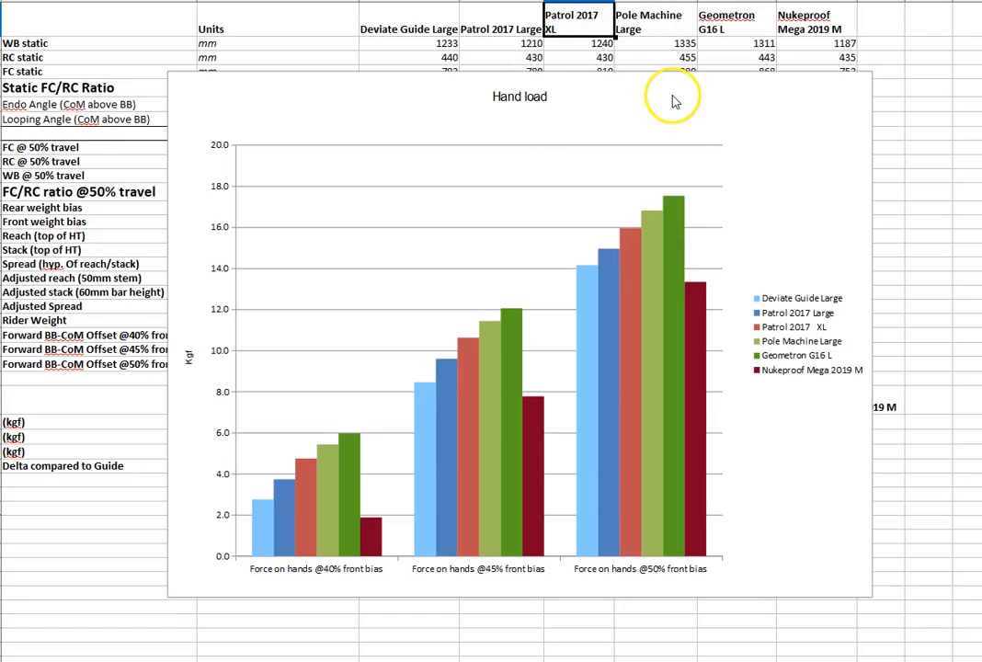
{"action": "mouse_move", "coordinate": [688, 101]}
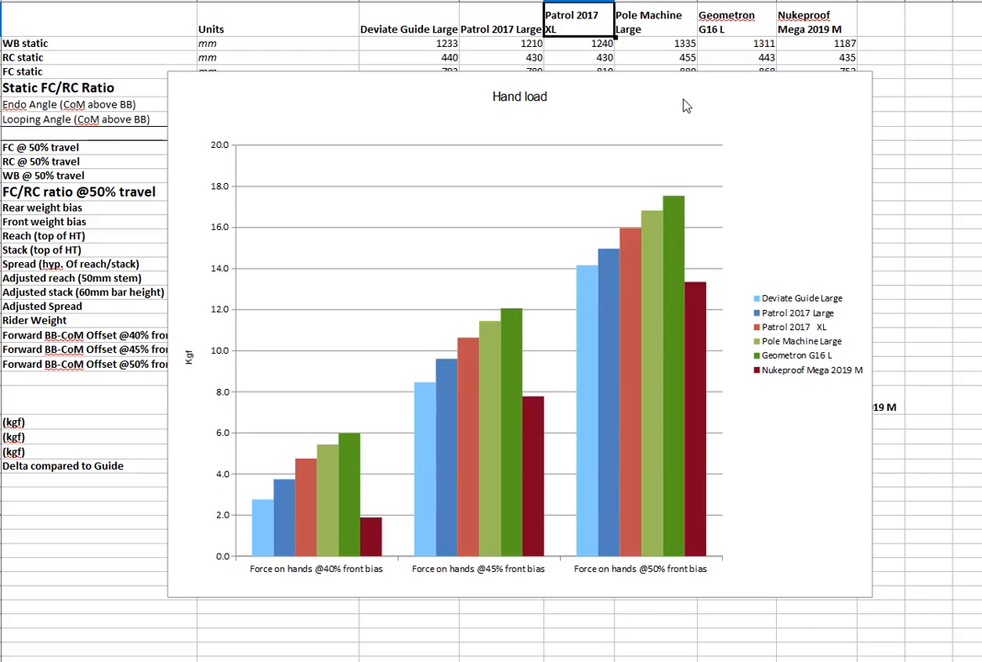
{"action": "left_click", "coordinate": [654, 22]}
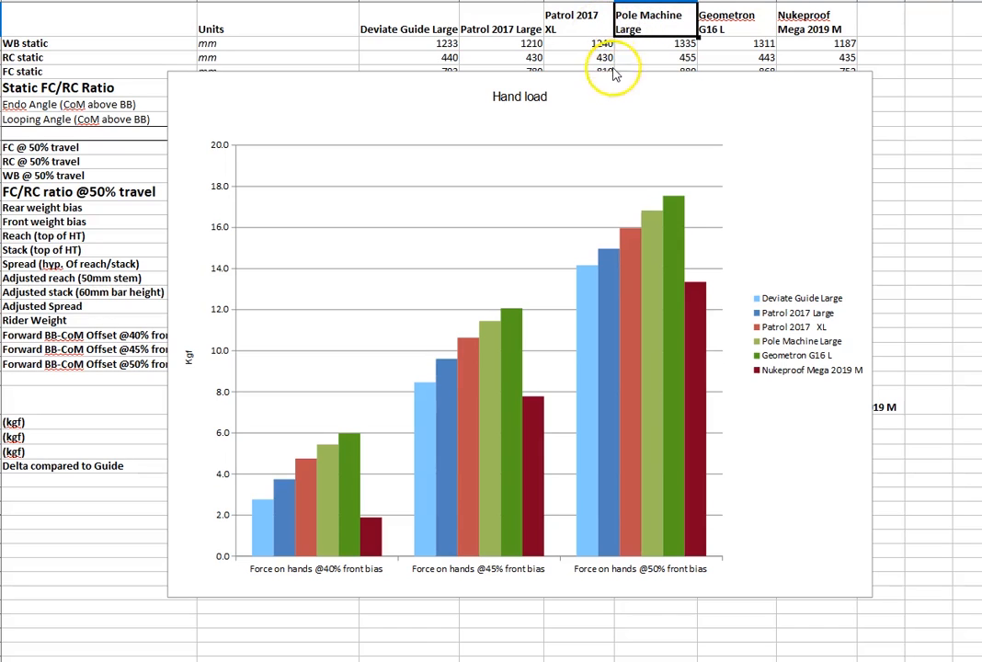
{"action": "mouse_move", "coordinate": [667, 98]}
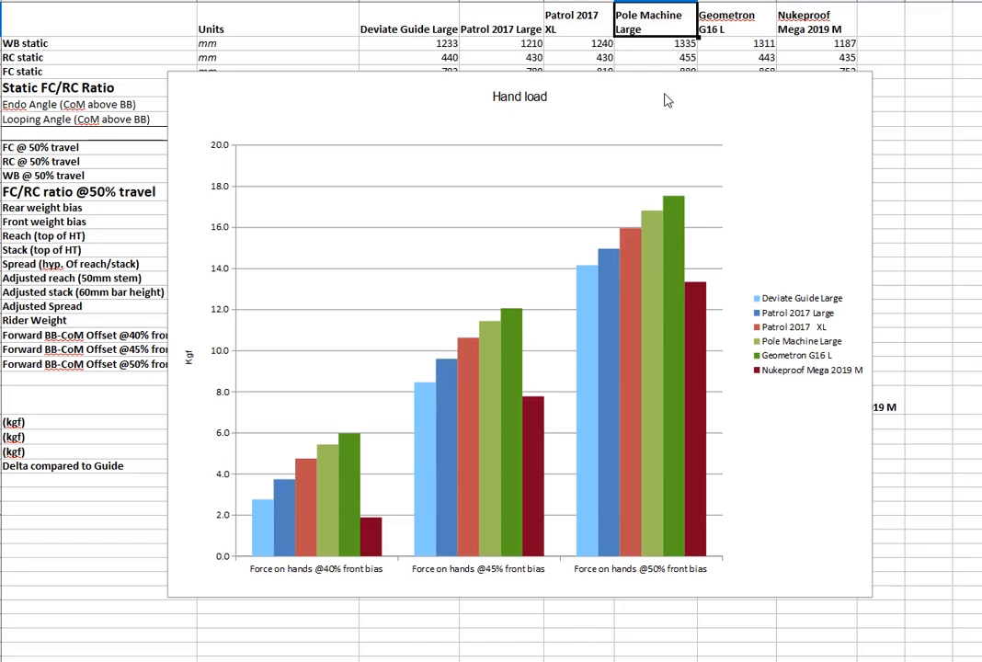
{"action": "mouse_move", "coordinate": [696, 117]}
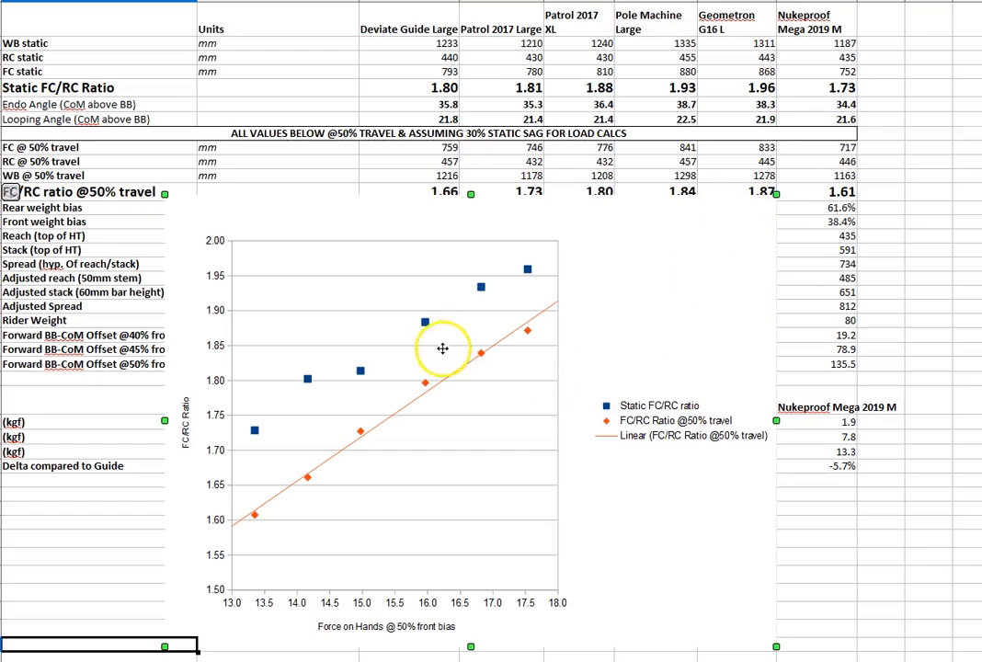
{"action": "mouse_move", "coordinate": [441, 622]}
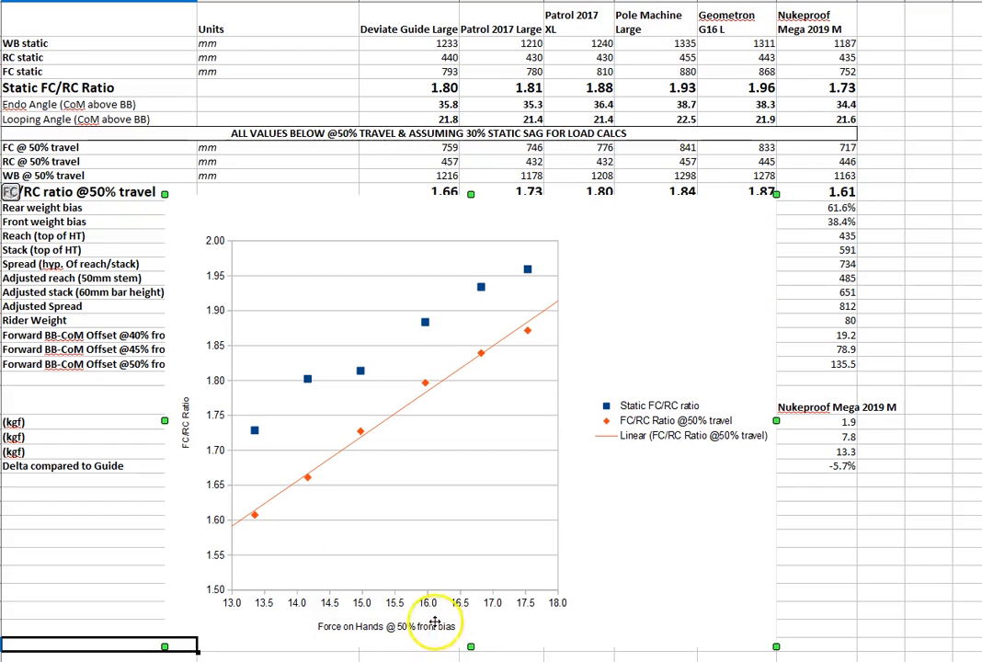
{"action": "mouse_move", "coordinate": [622, 423]}
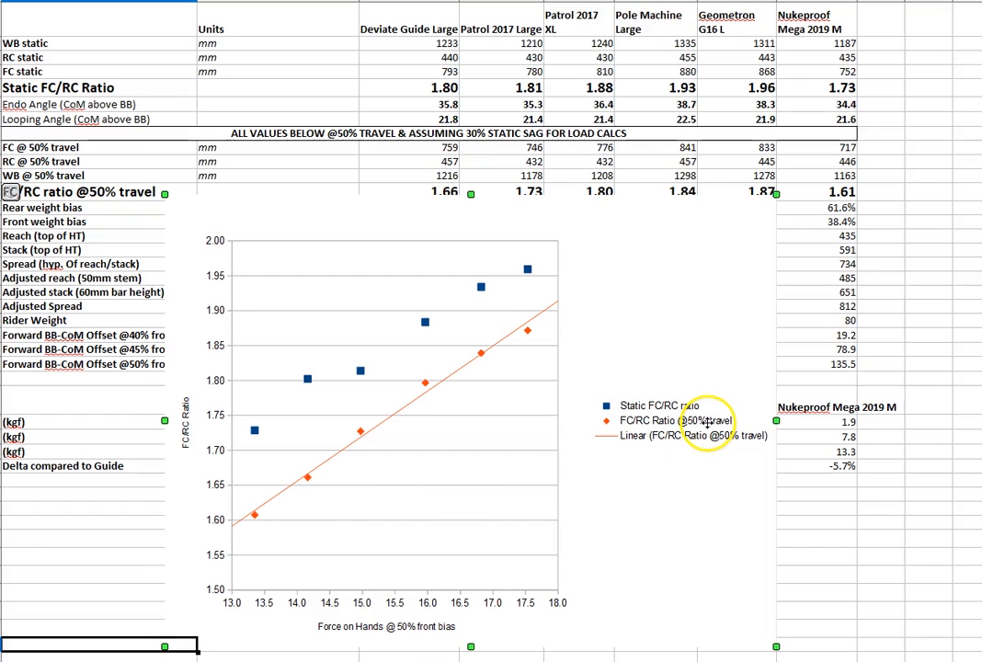
{"action": "mouse_move", "coordinate": [634, 421]}
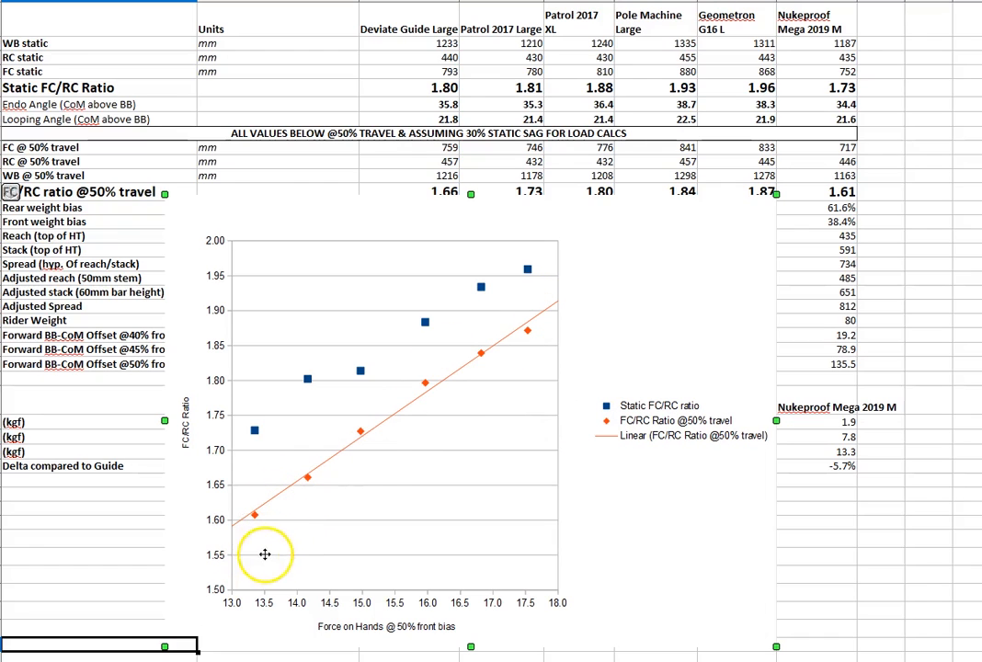
{"action": "mouse_move", "coordinate": [469, 453]}
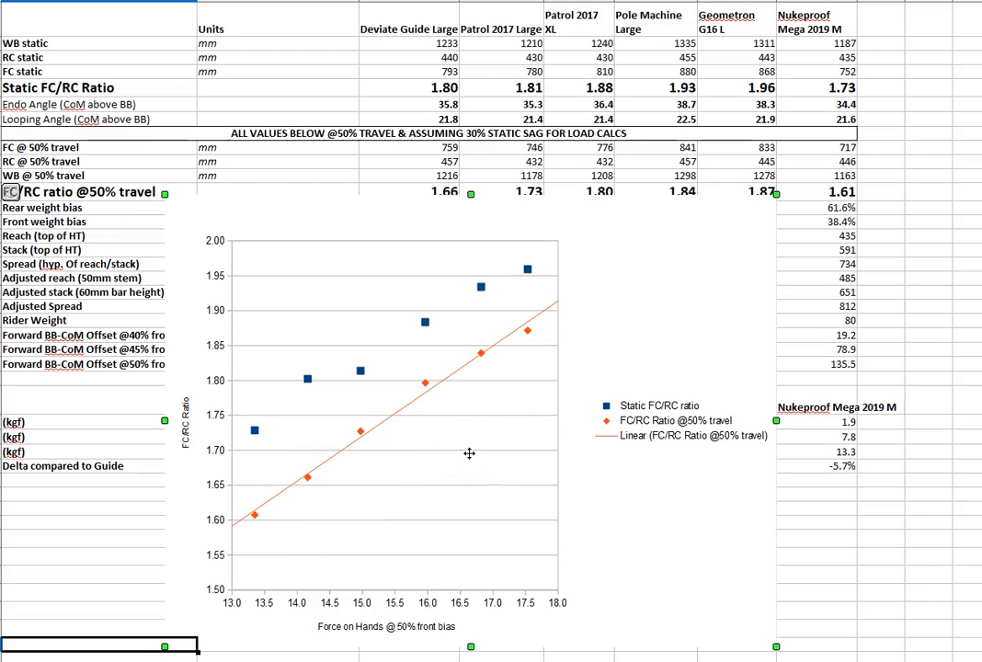
{"action": "mouse_move", "coordinate": [251, 511]}
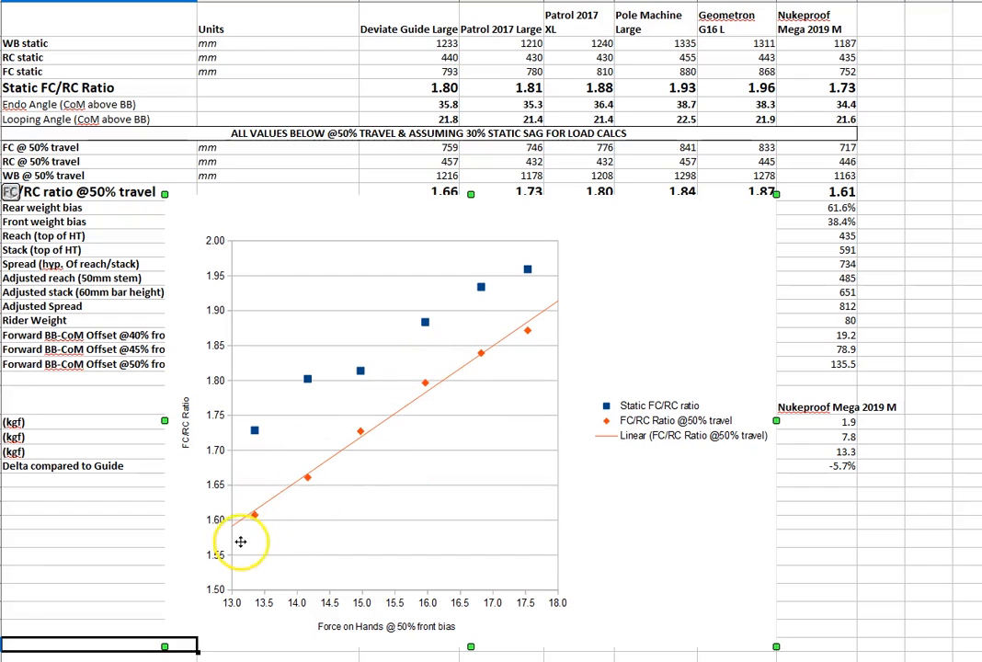
{"action": "mouse_move", "coordinate": [669, 424]}
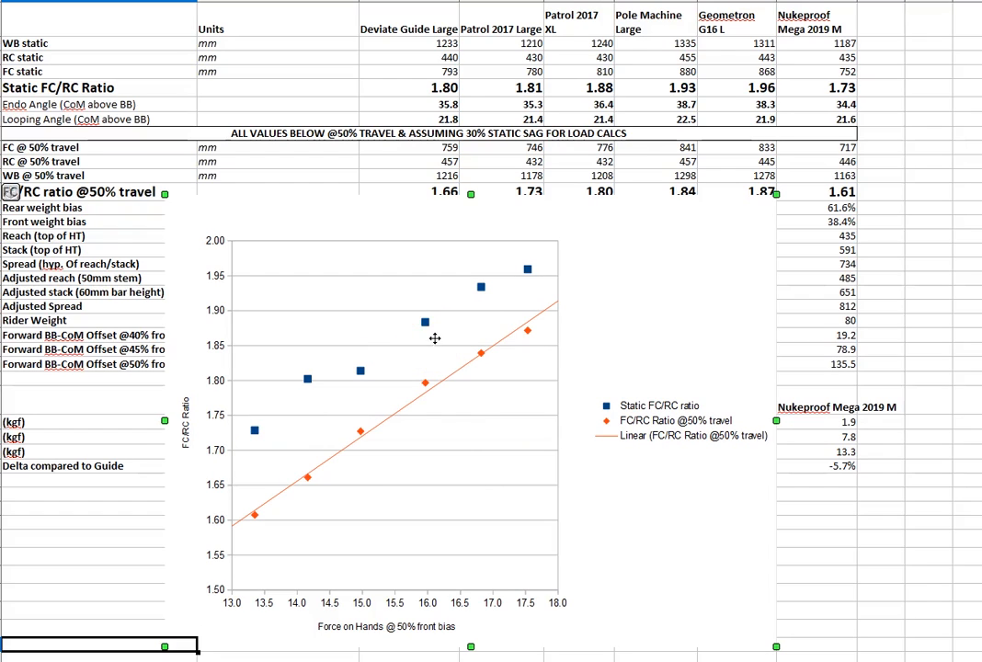
{"action": "mouse_move", "coordinate": [448, 332]}
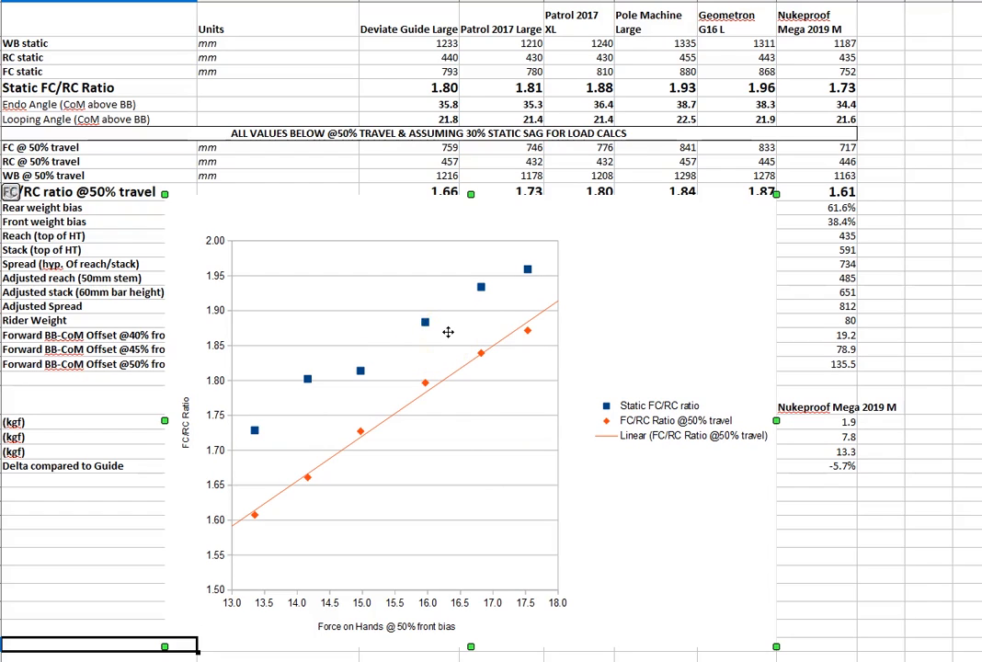
{"action": "mouse_move", "coordinate": [451, 312]}
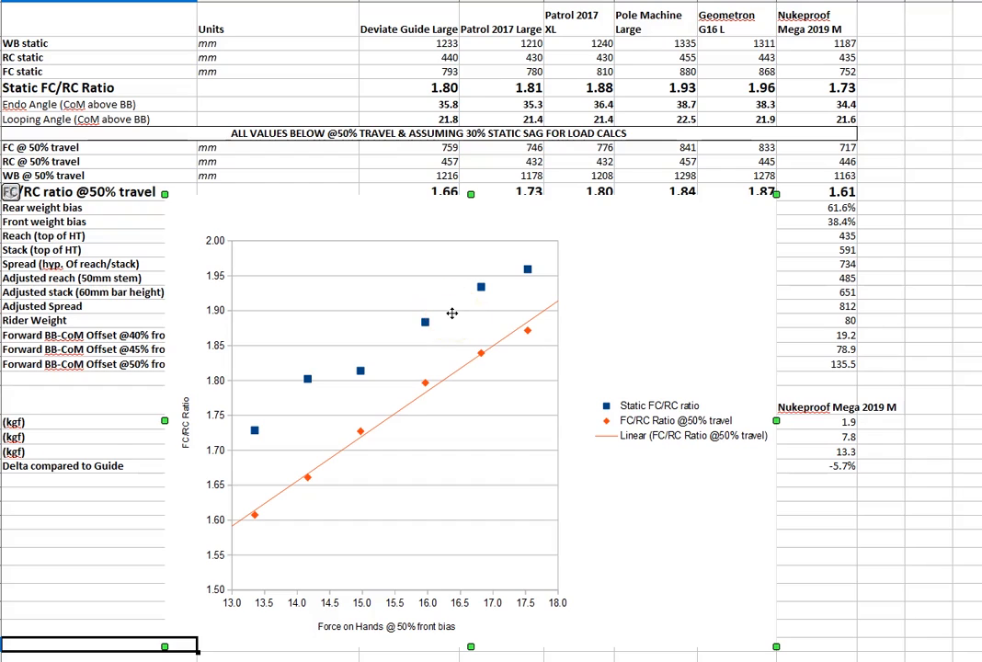
{"action": "mouse_move", "coordinate": [614, 291]}
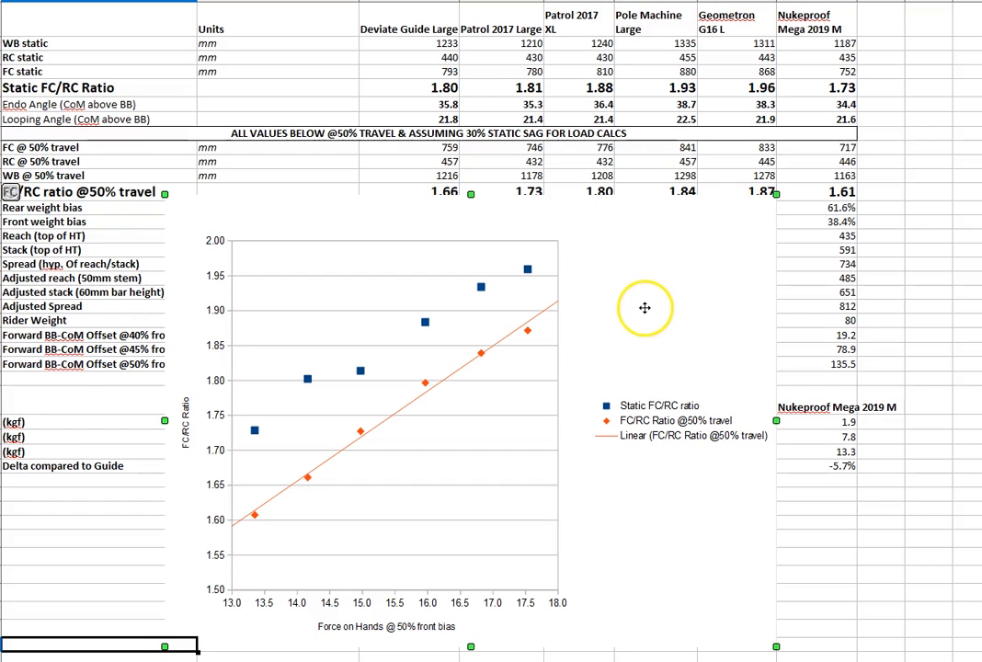
{"action": "mouse_move", "coordinate": [211, 543]}
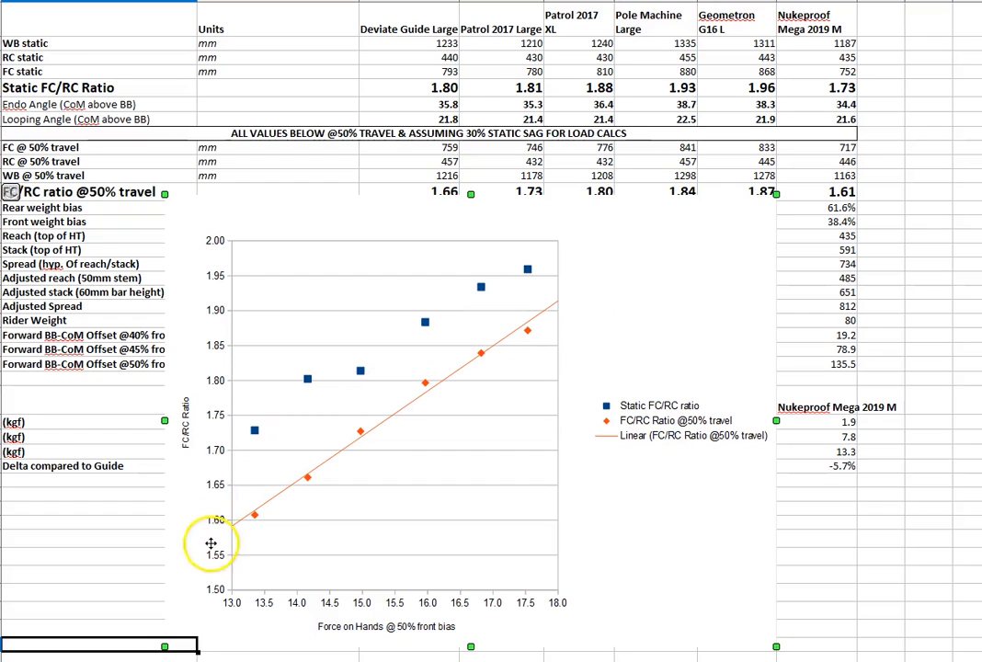
{"action": "mouse_move", "coordinate": [478, 375]}
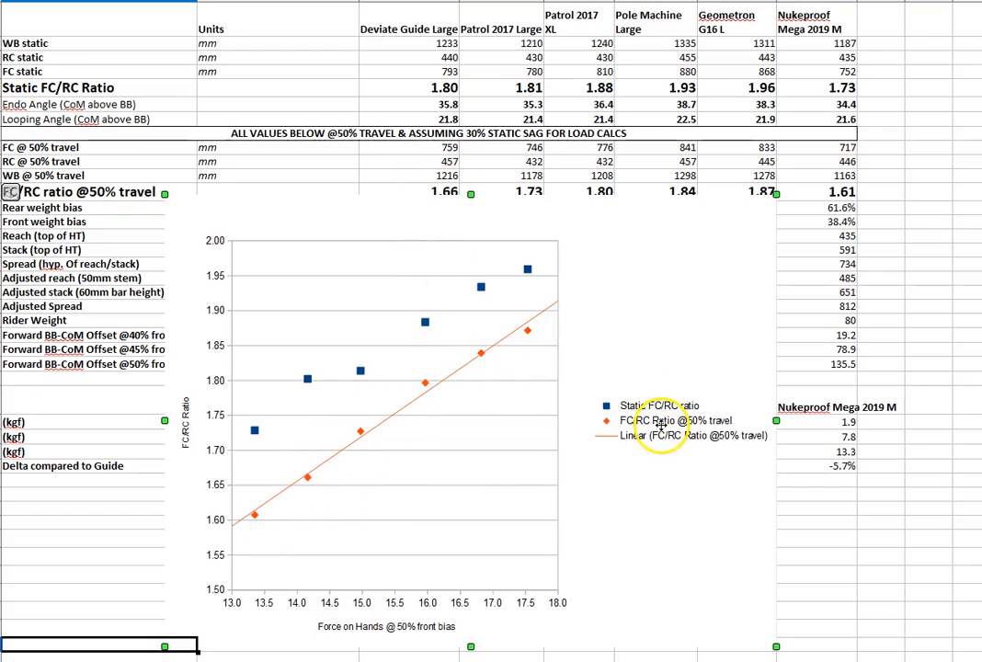
{"action": "mouse_move", "coordinate": [445, 359]}
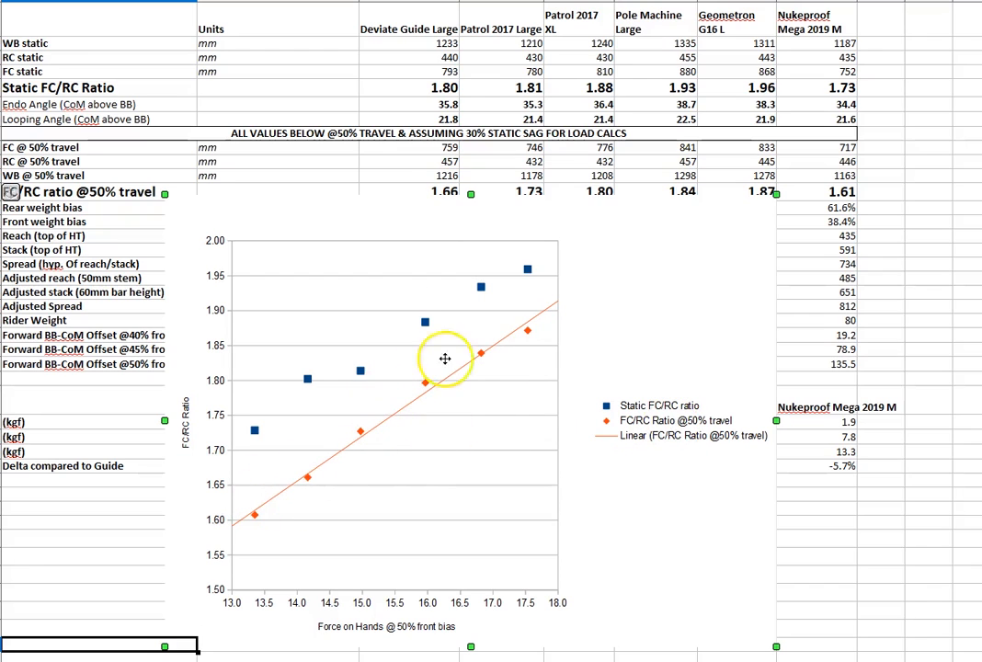
{"action": "mouse_move", "coordinate": [294, 490]}
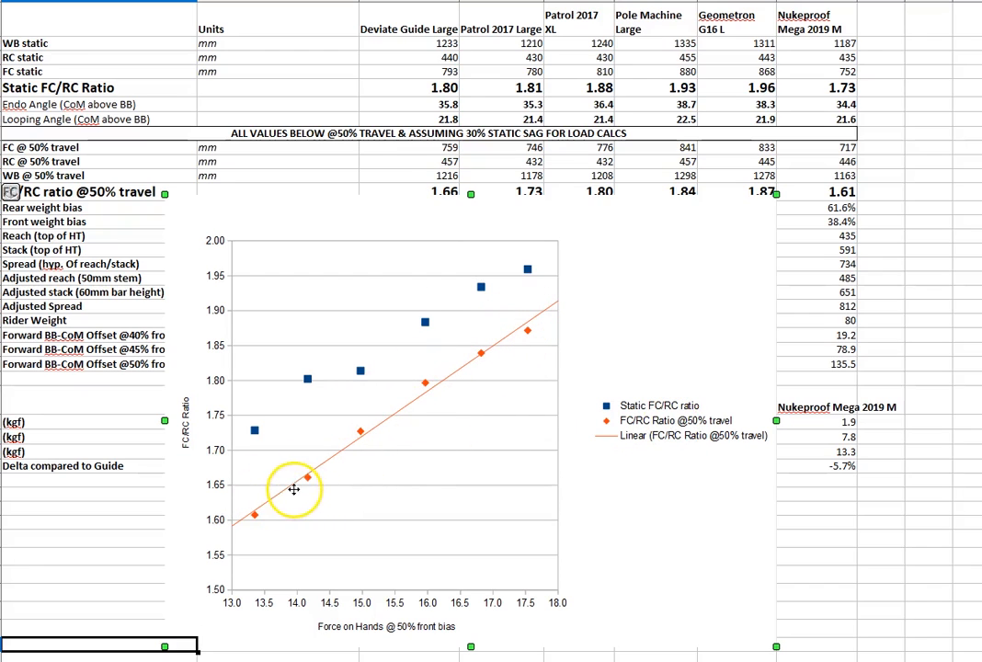
{"action": "mouse_move", "coordinate": [527, 331]}
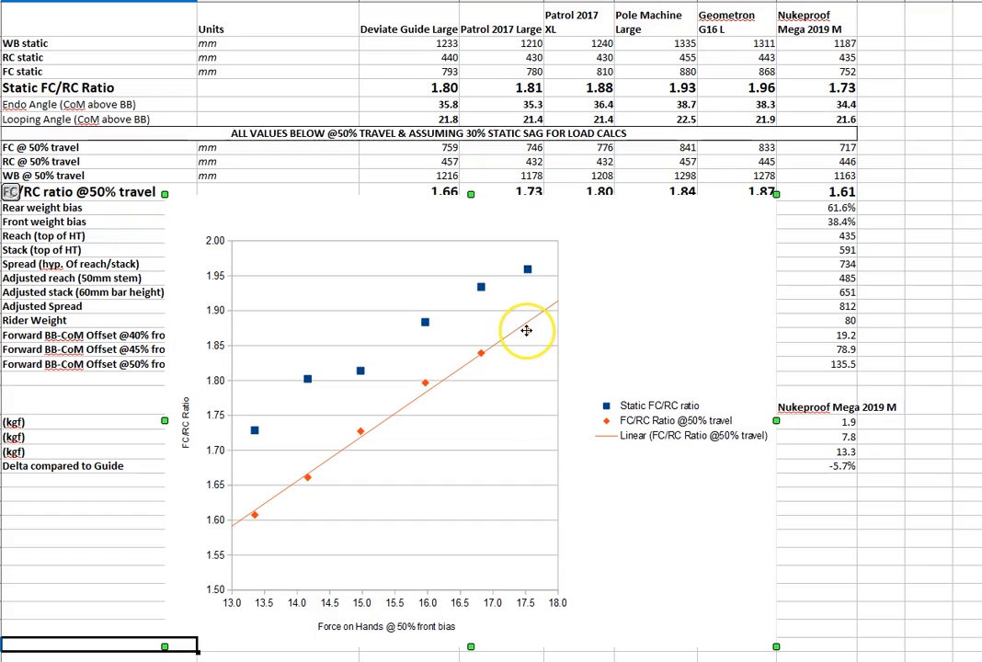
{"action": "mouse_move", "coordinate": [546, 319]}
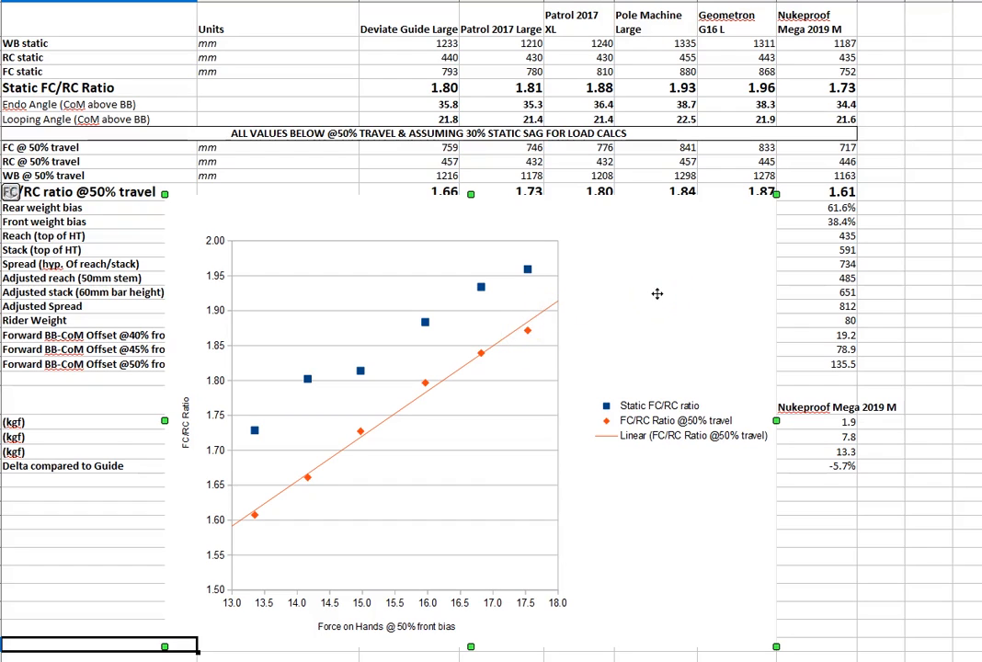
{"action": "left_click", "coordinate": [298, 483]}
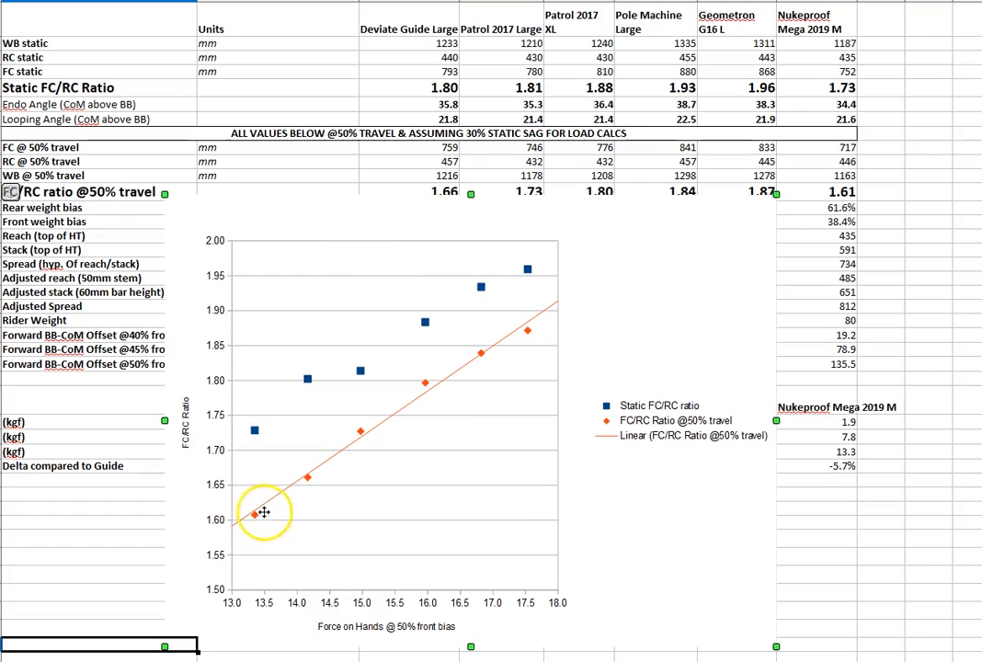
{"action": "mouse_move", "coordinate": [308, 442]}
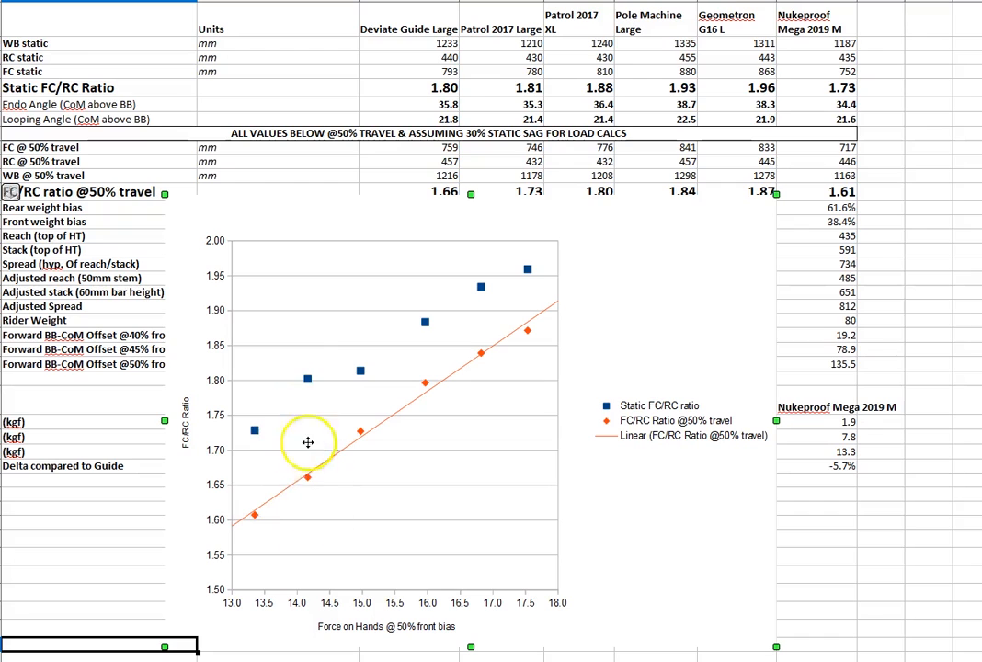
{"action": "mouse_move", "coordinate": [309, 460]}
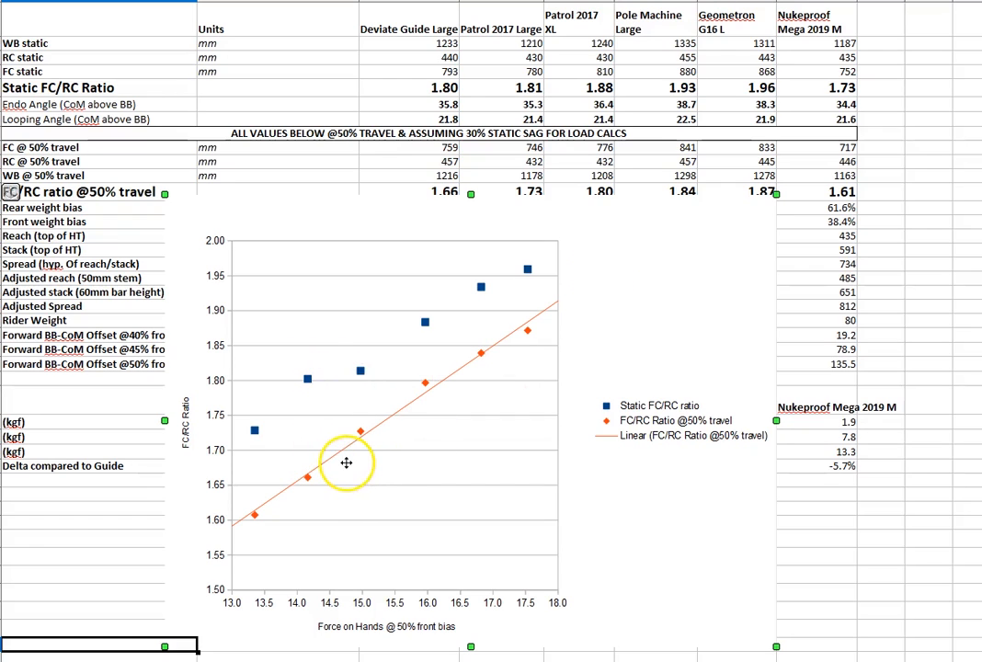
{"action": "mouse_move", "coordinate": [257, 433]}
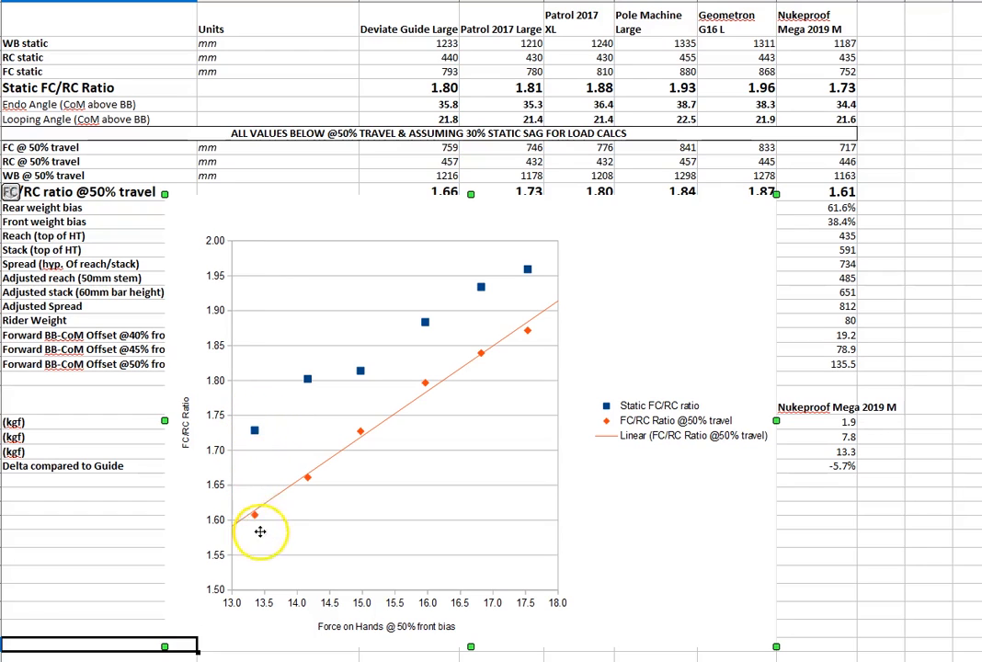
{"action": "mouse_move", "coordinate": [254, 525]}
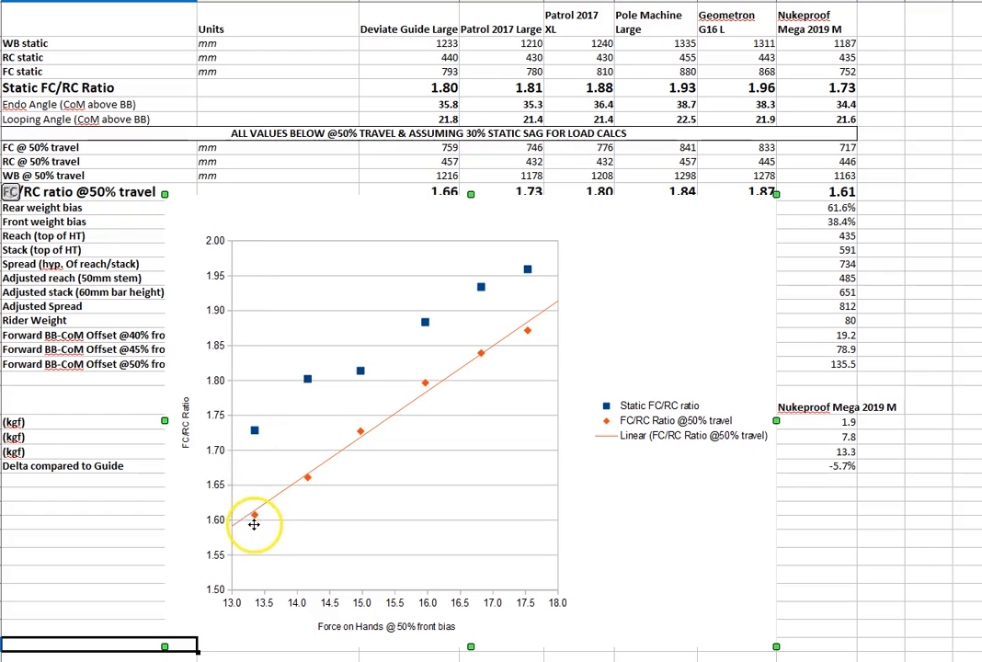
{"action": "mouse_move", "coordinate": [270, 411]}
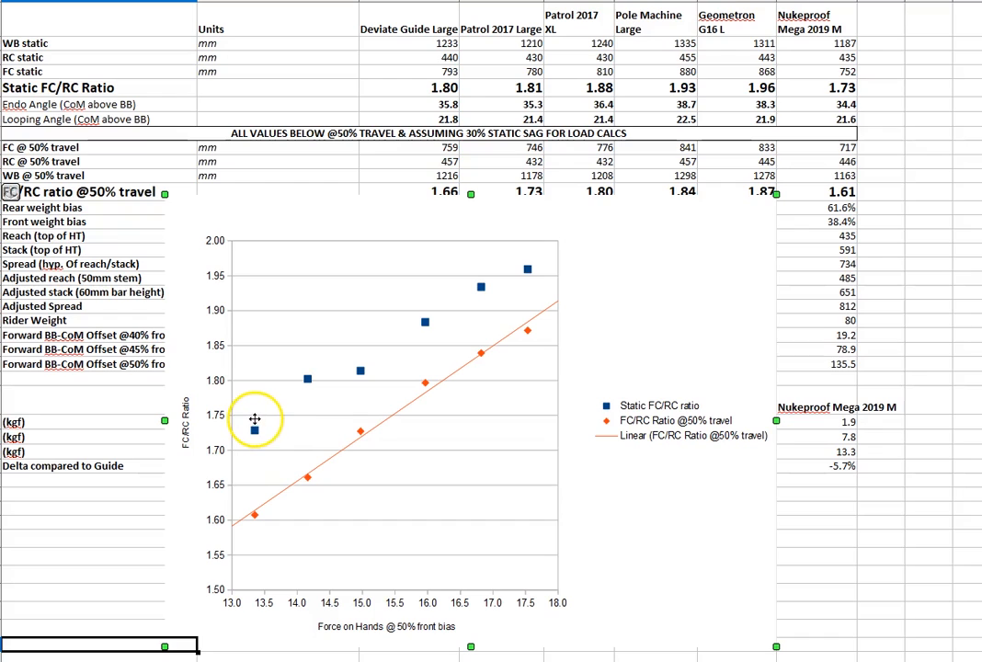
{"action": "mouse_move", "coordinate": [261, 428]}
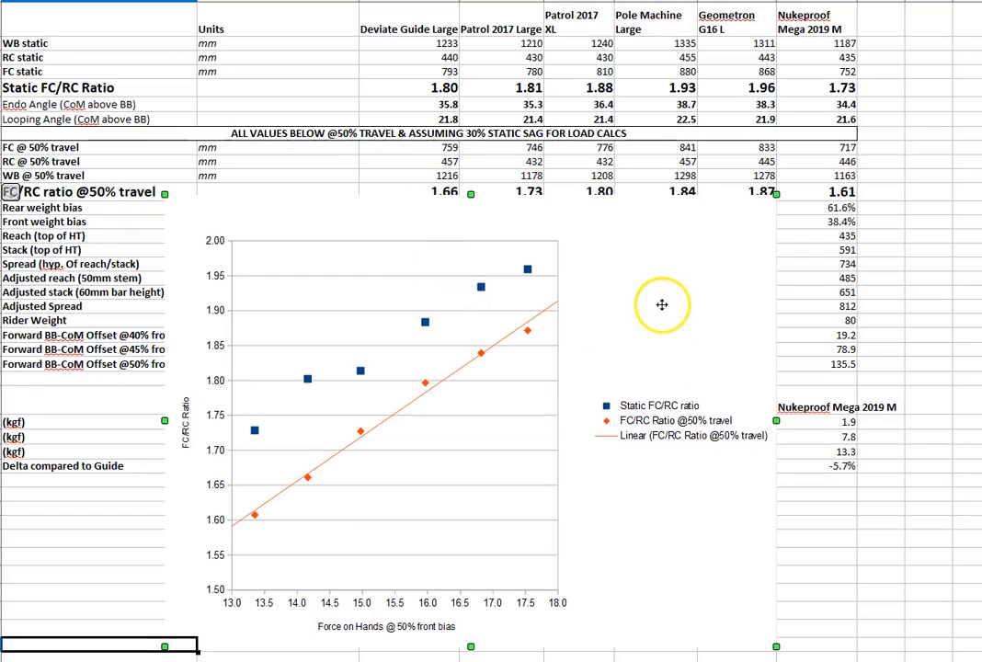
{"action": "mouse_move", "coordinate": [667, 303]}
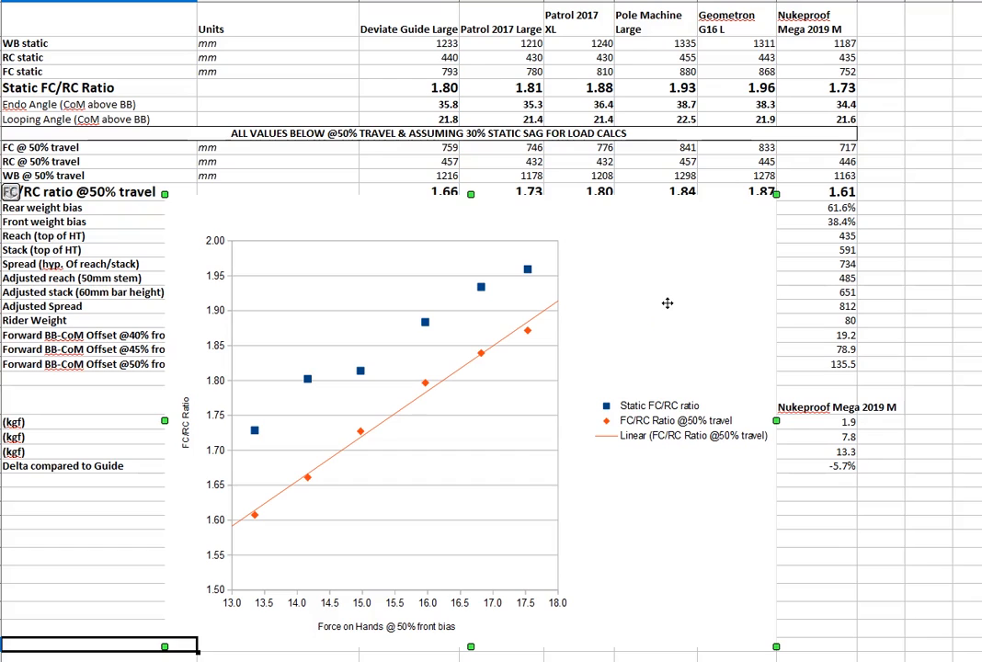